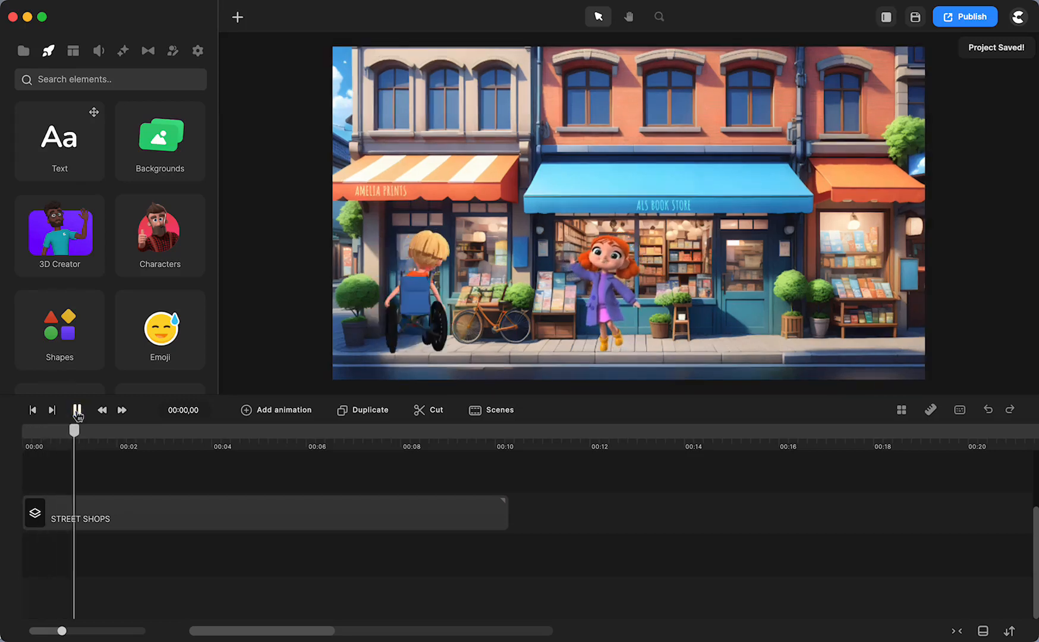
Play the street shops animation preview, then restart it from the beginning.
left_click(77, 409)
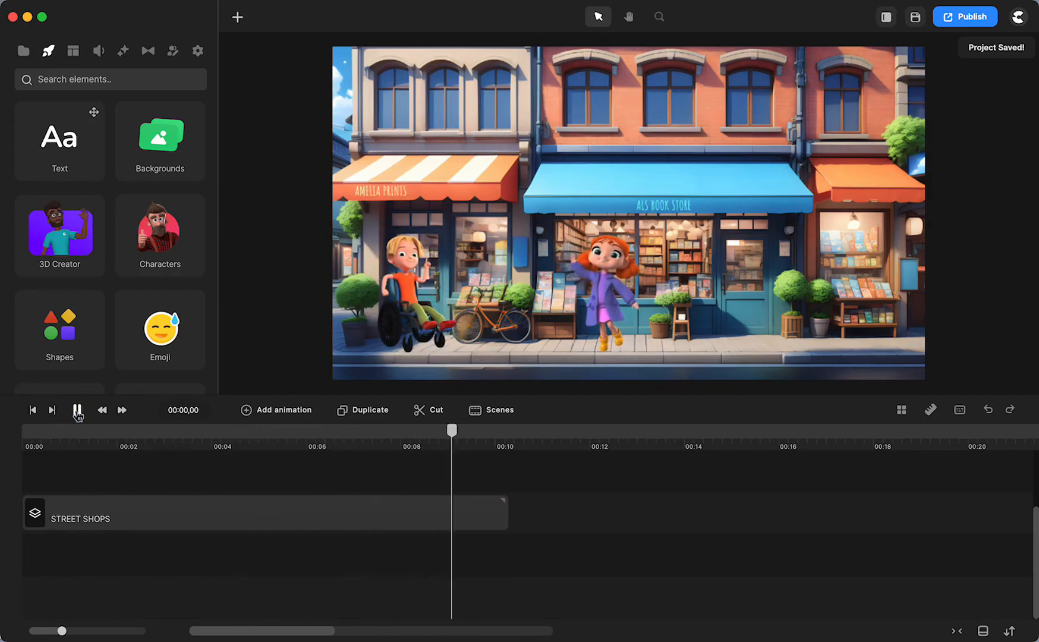
left_click(77, 410)
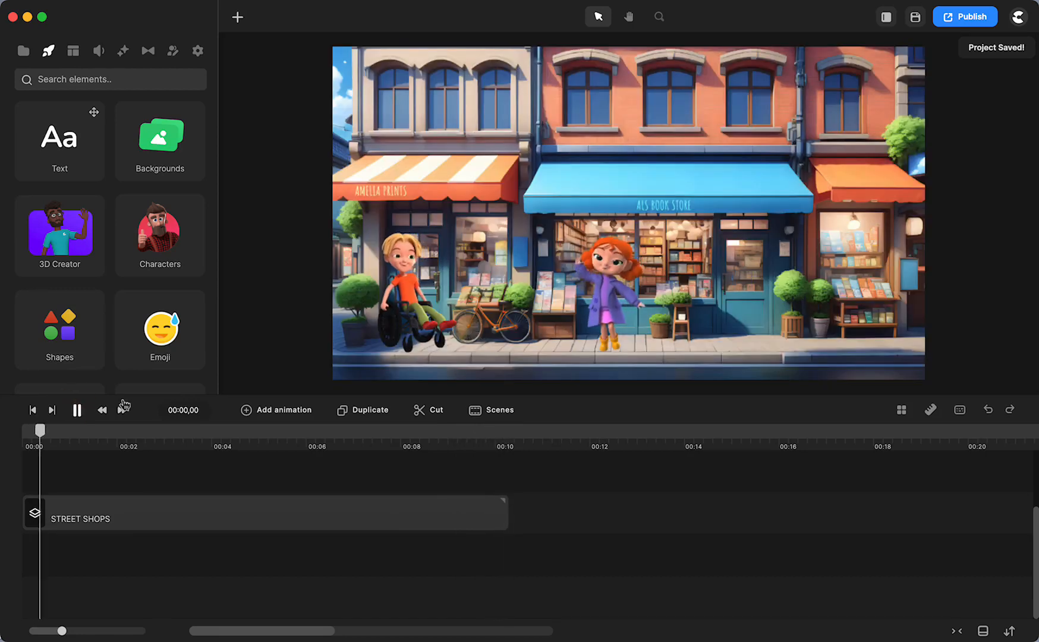
left_click(76, 410)
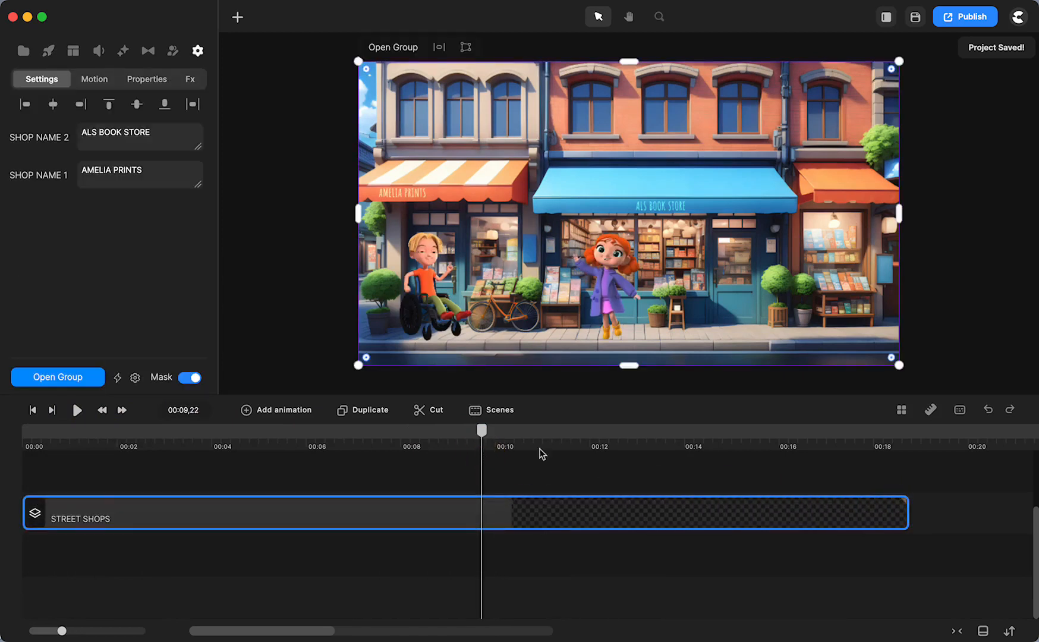
Place the playhead near 00:09,22 and trim the STREET SHOPS clip to about ten seconds.
left_click_drag(481, 429, 492, 456)
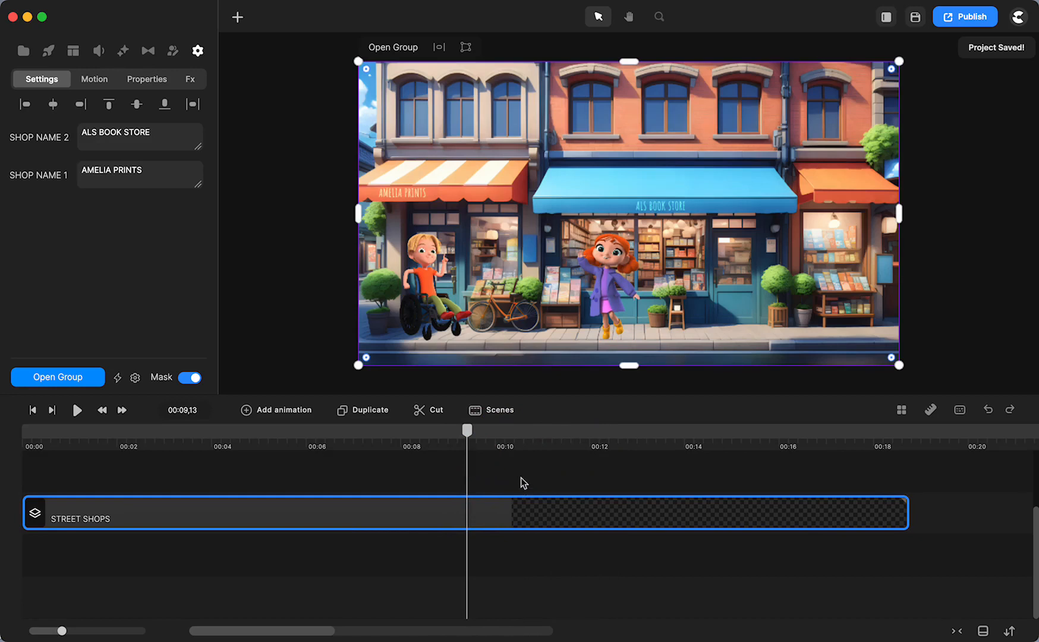
mouse_move(492, 519)
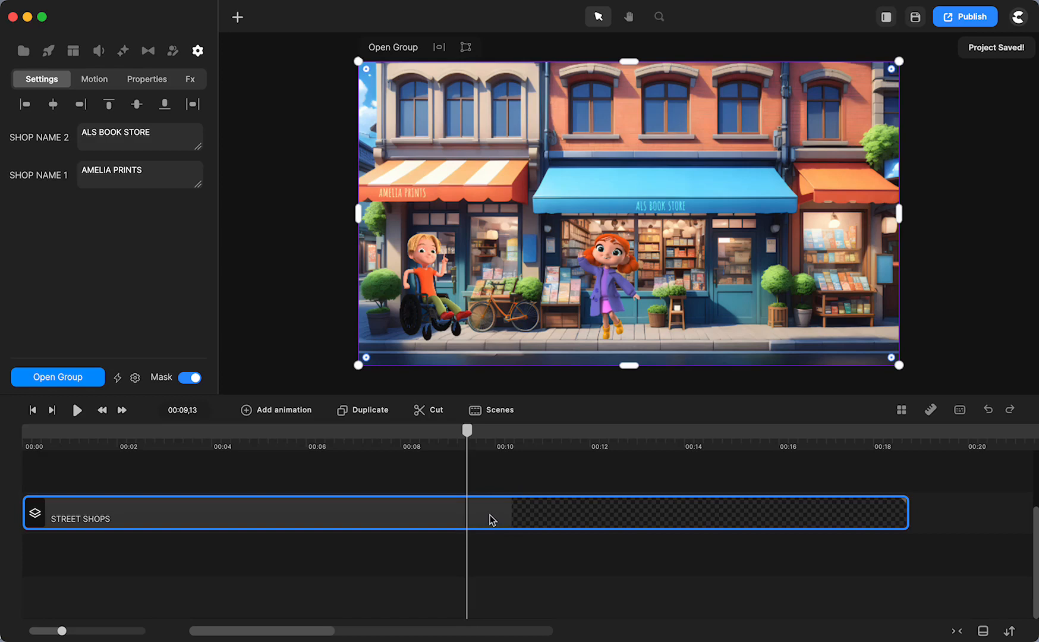
mouse_move(477, 516)
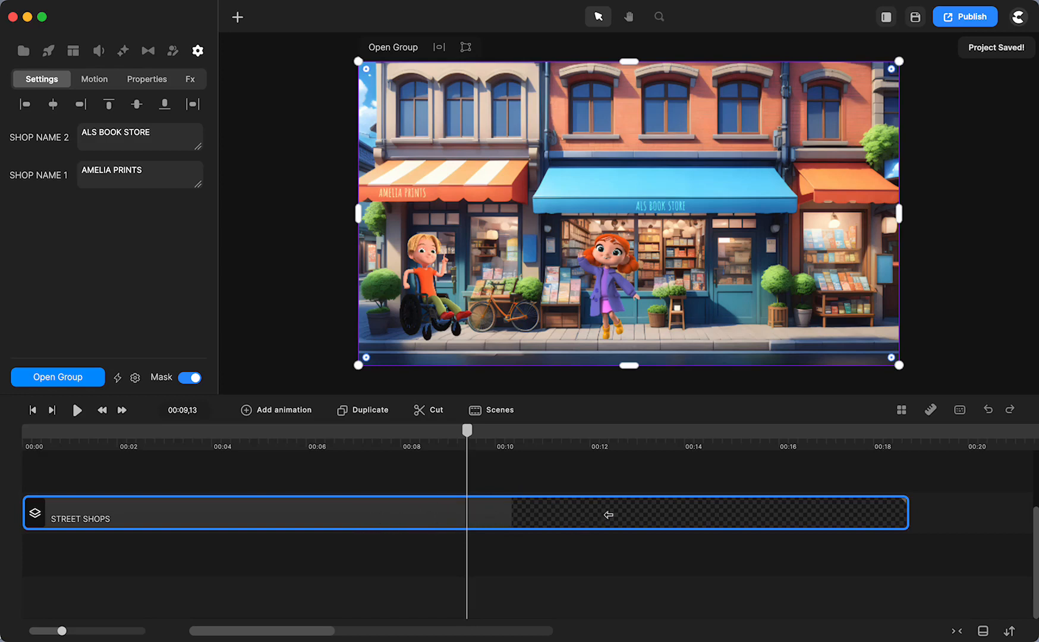
mouse_move(636, 522)
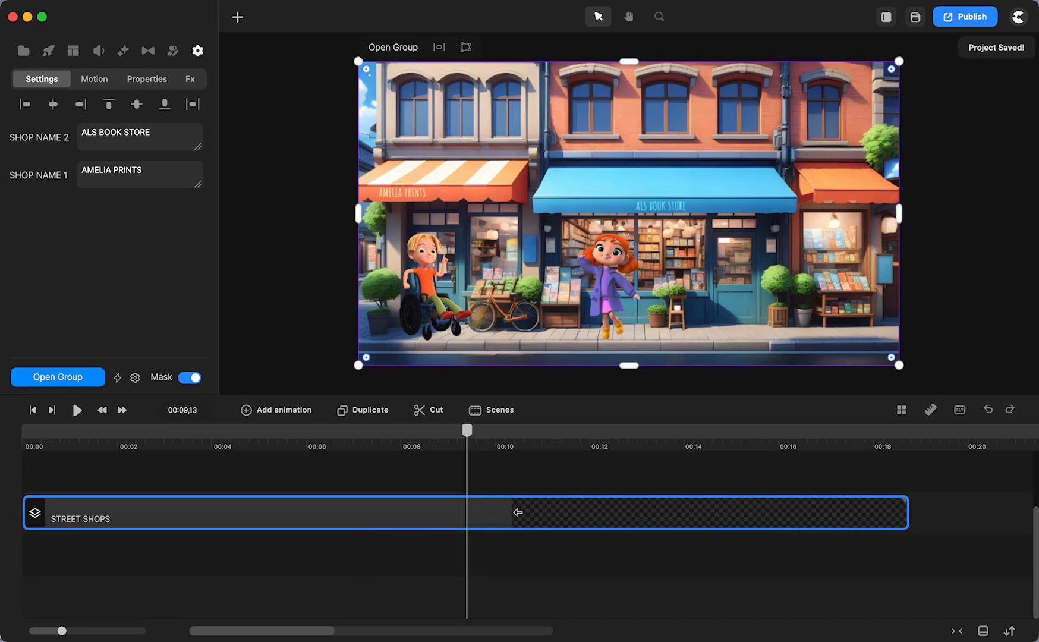
mouse_move(512, 521)
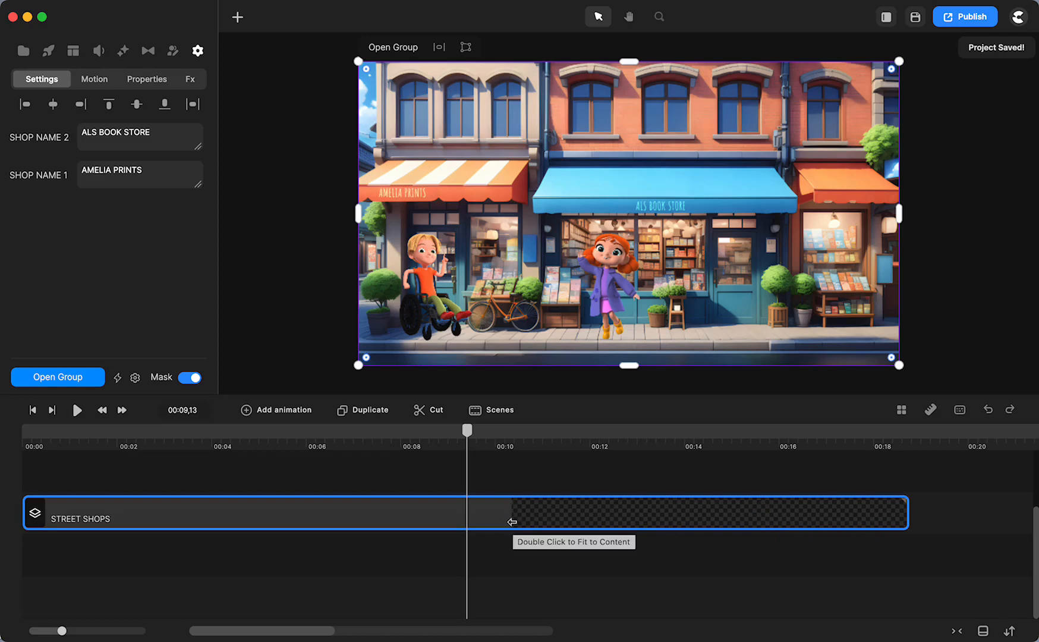
left_click_drag(468, 429, 493, 436)
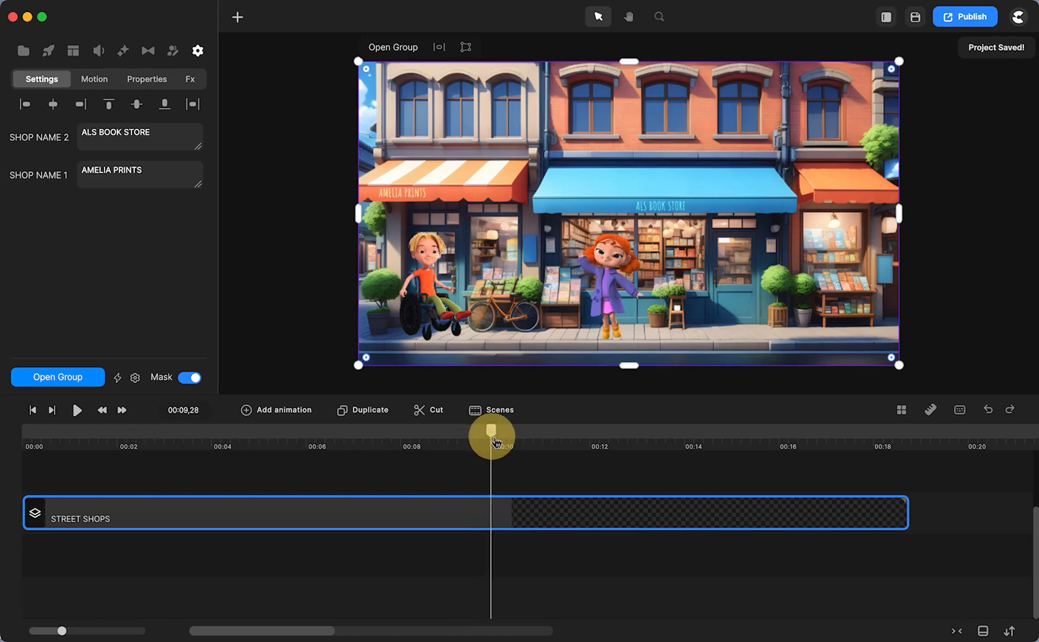
left_click_drag(493, 436, 482, 436)
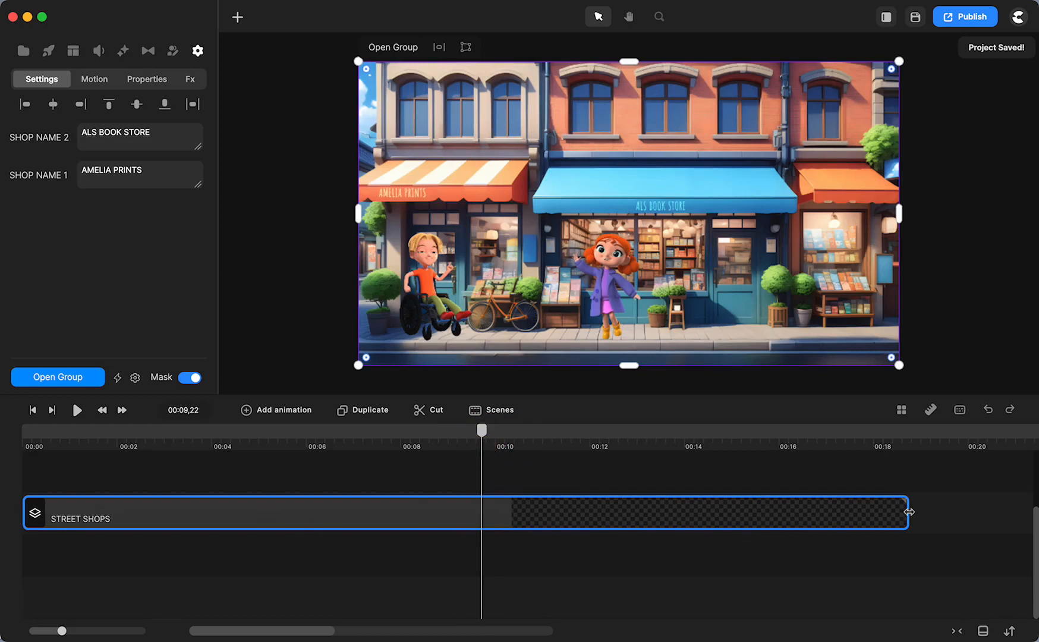
left_click_drag(912, 511, 520, 531)
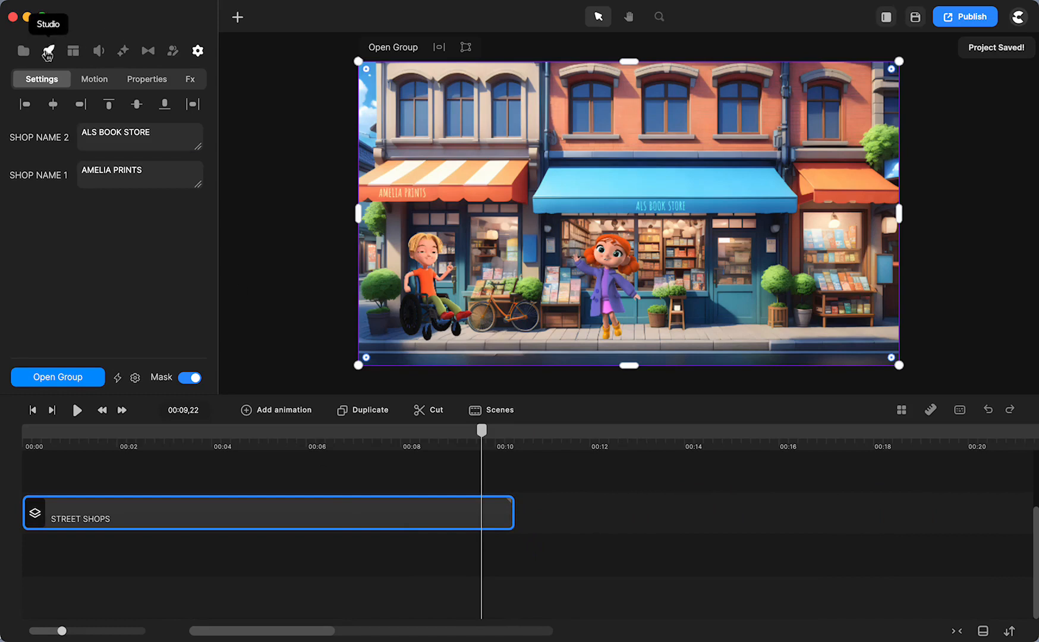
Search the Studio scene library for 'street' and scroll down to Street Shops.
left_click(47, 51)
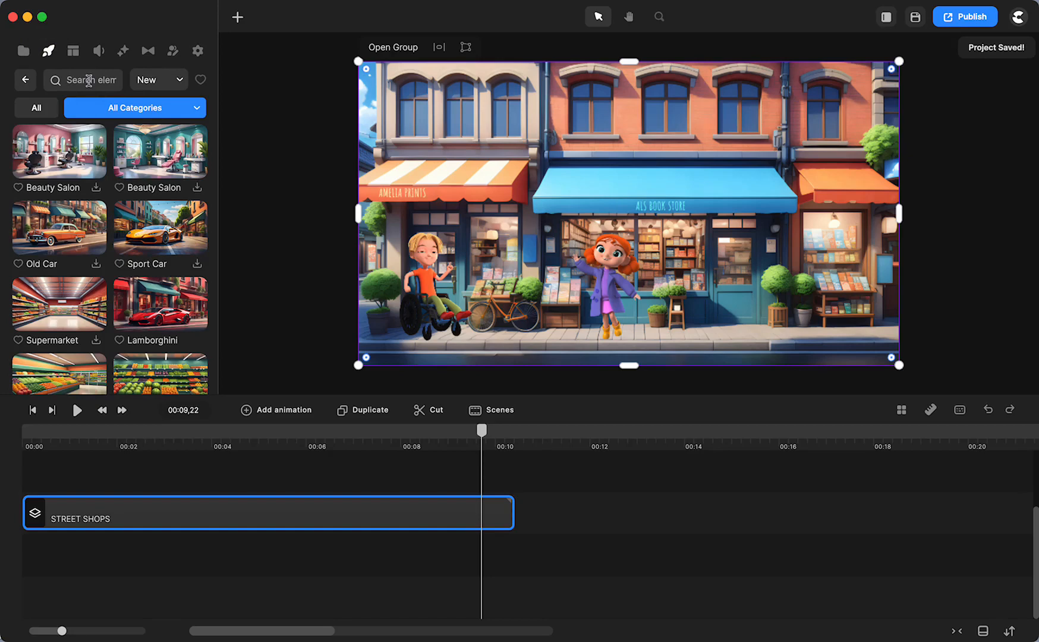
type("street")
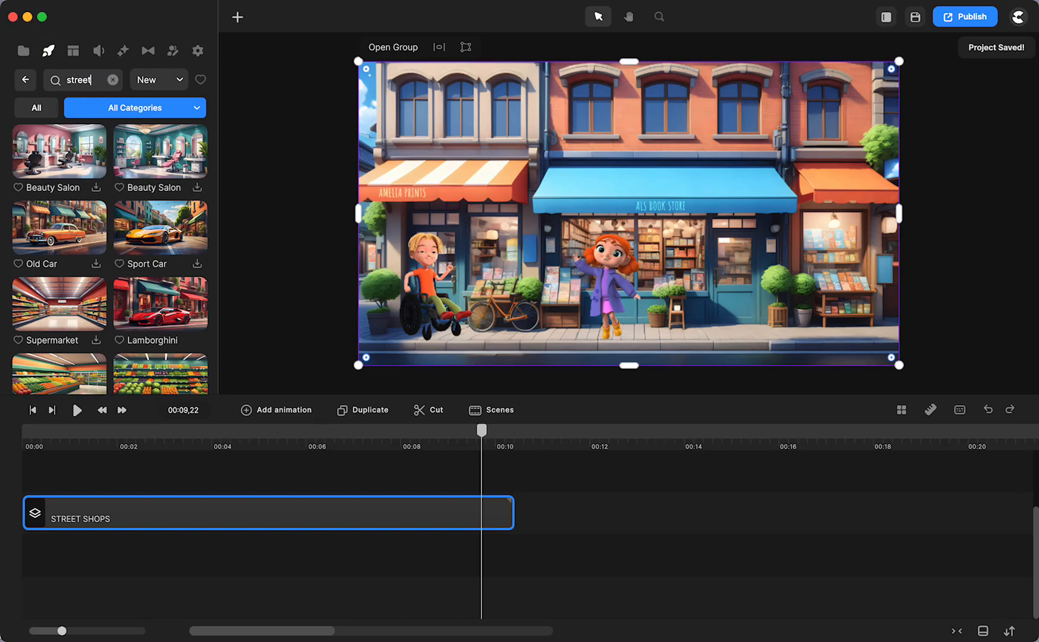
scroll("down", 3)
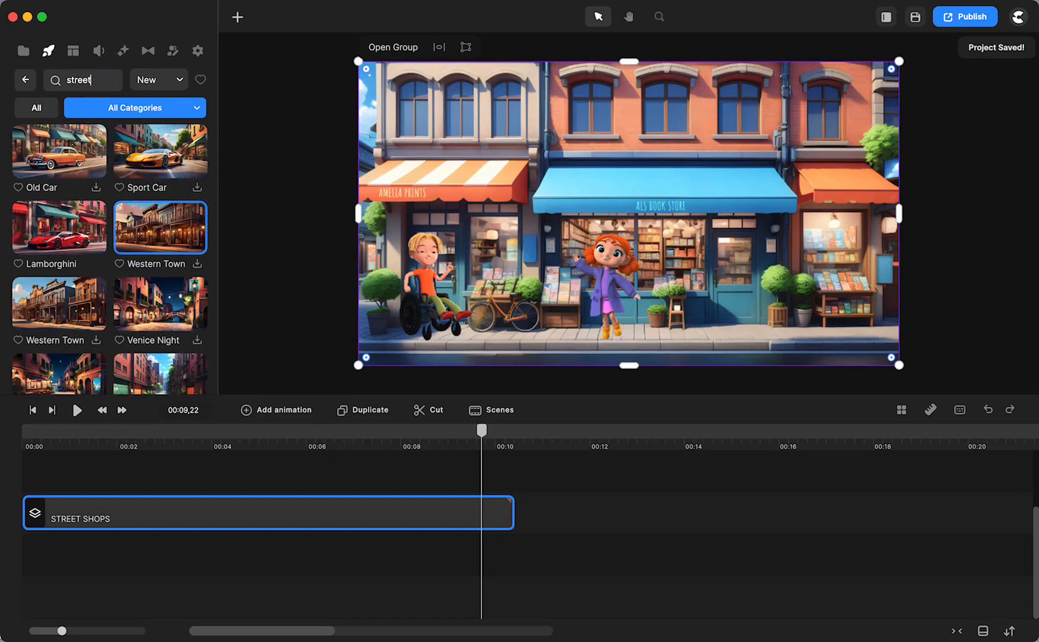
scroll("down", 3)
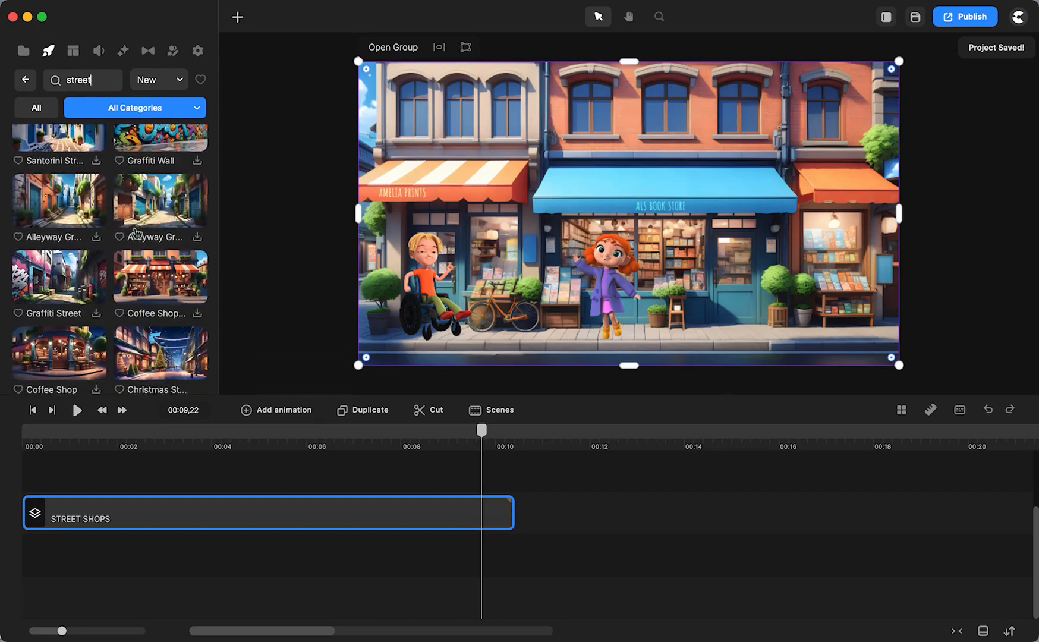
scroll("down", 3)
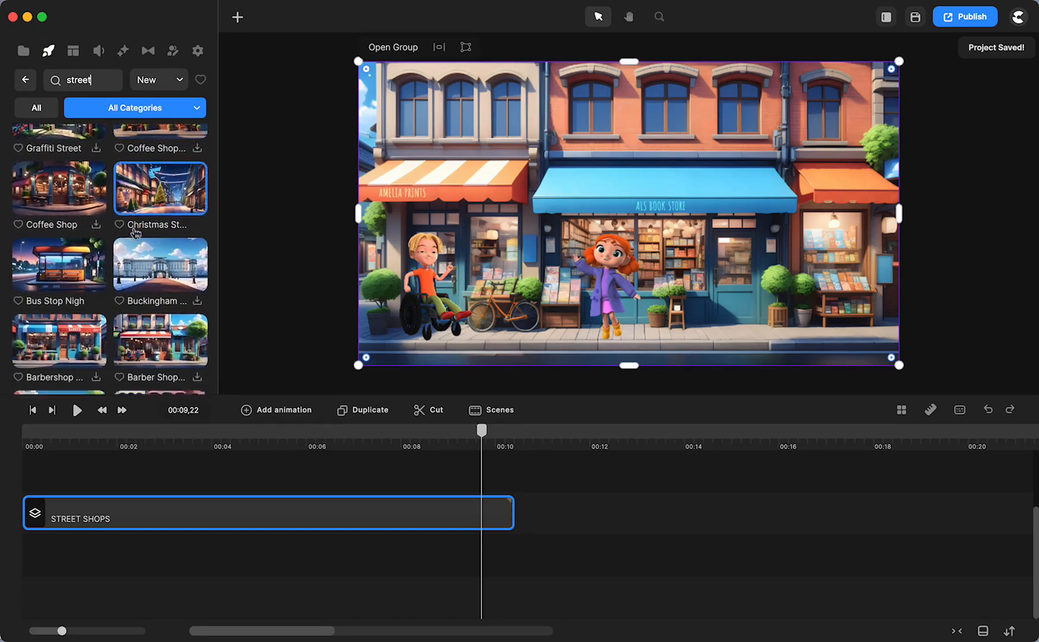
scroll("down", 3)
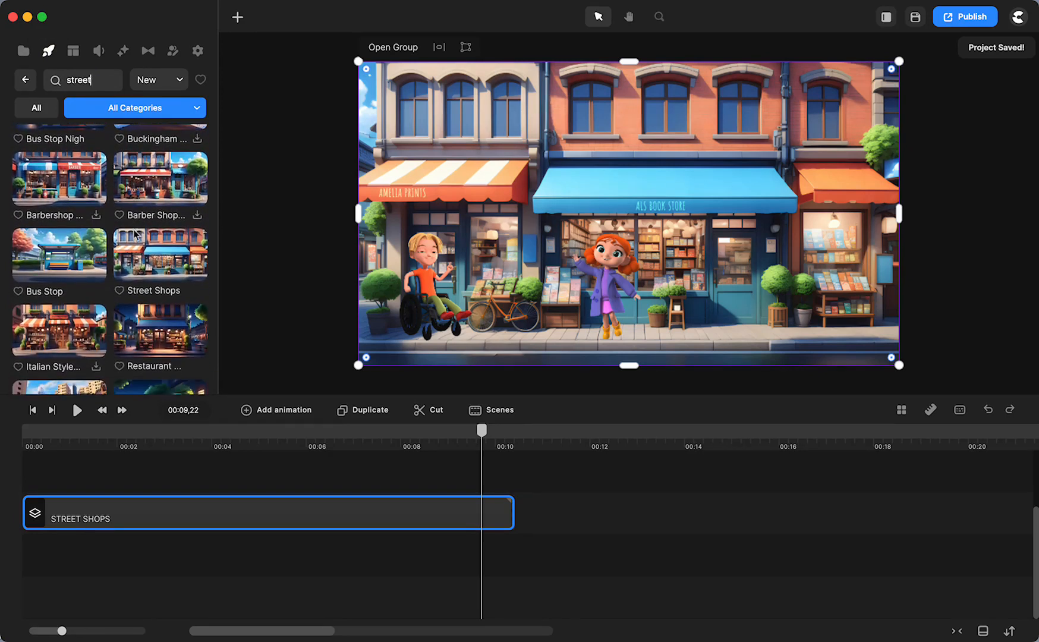
mouse_move(98, 490)
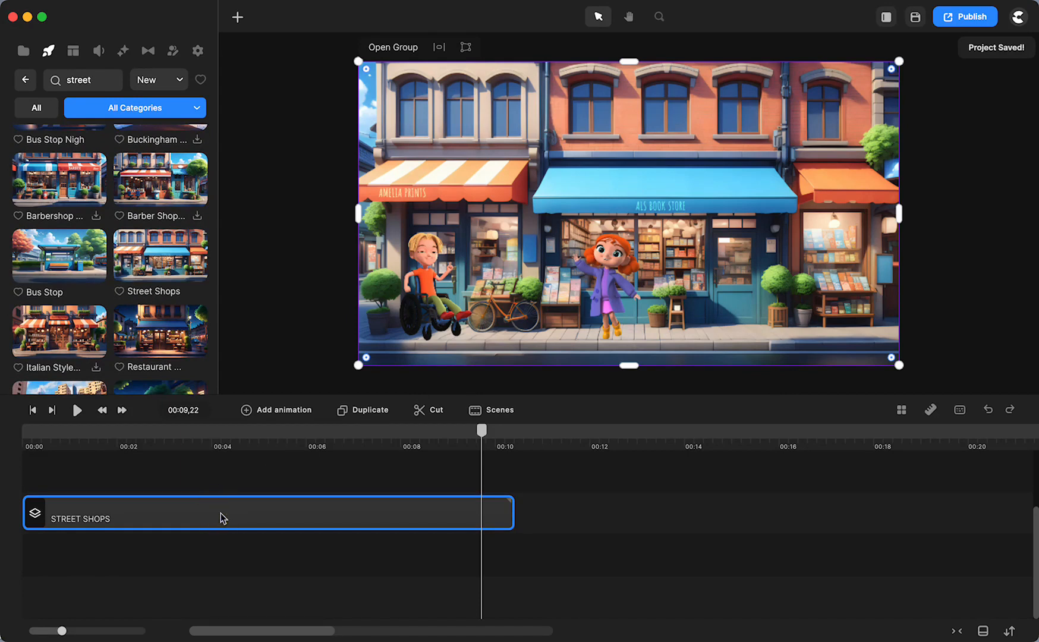
Open the STREET SHOPS group and select its AMELIA PRINTS text layer.
right_click(222, 518)
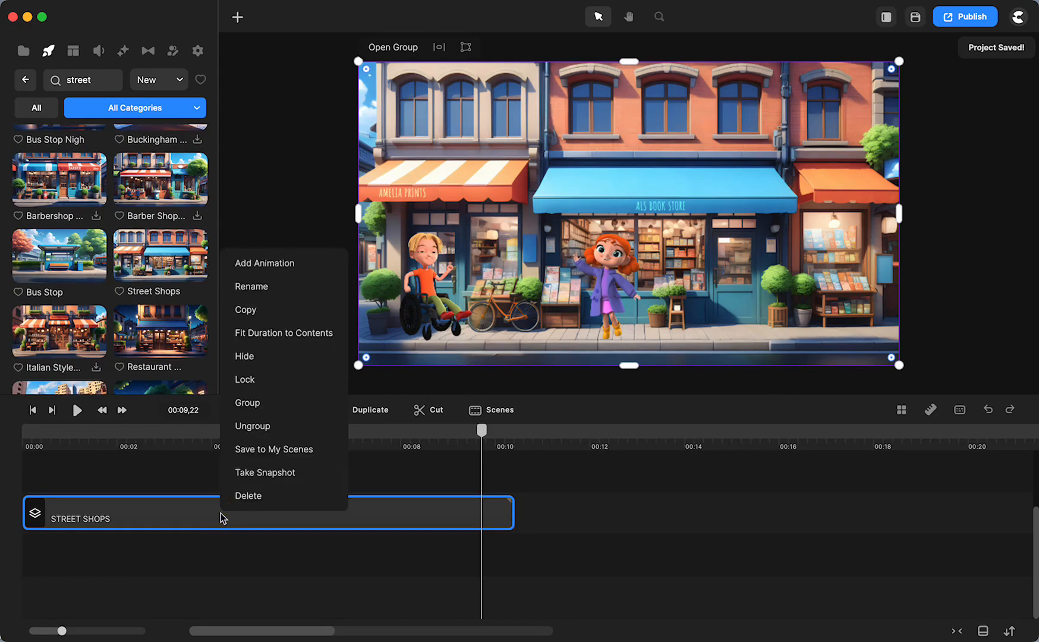
mouse_move(252, 426)
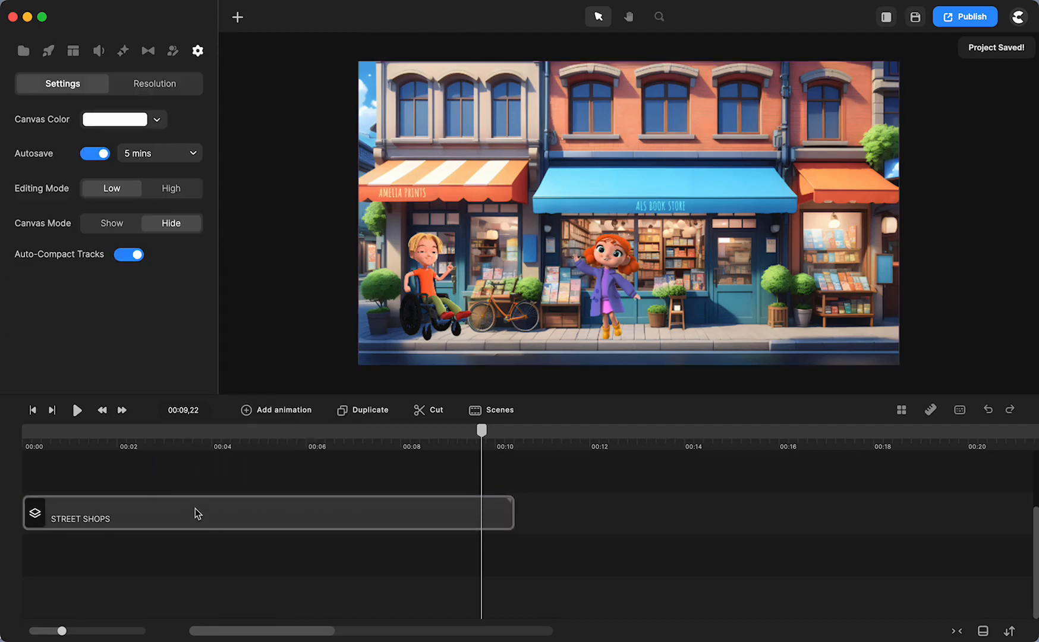
double_click(80, 519)
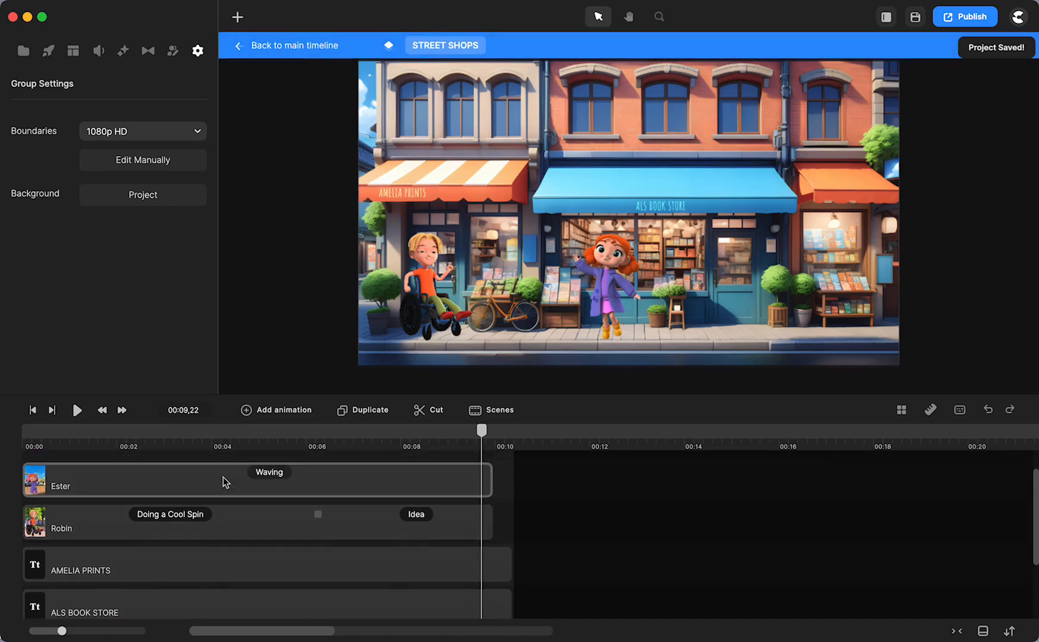
scroll("down", 3)
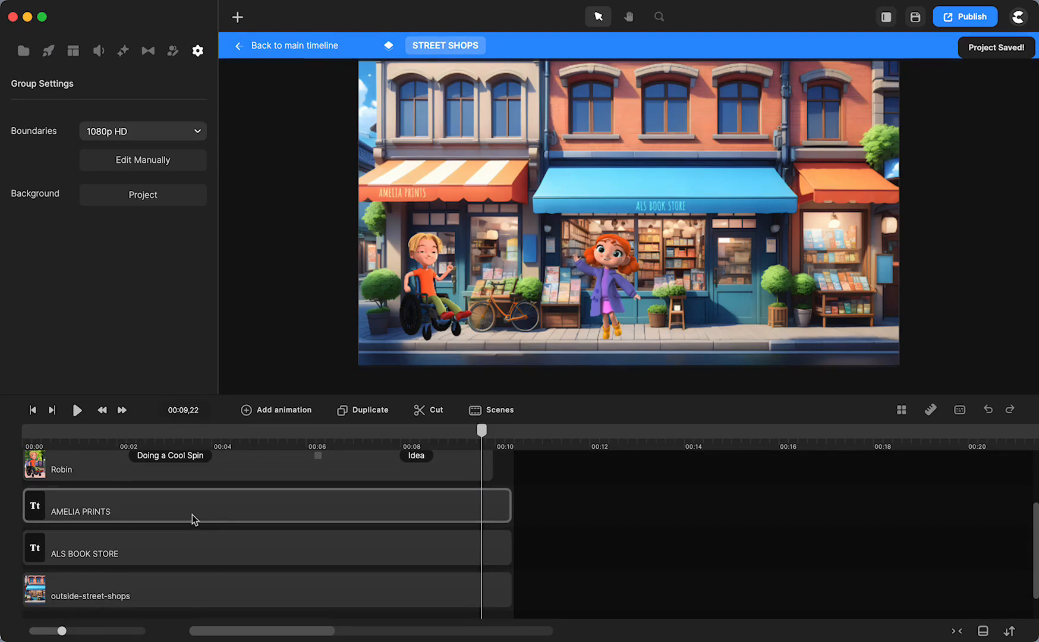
left_click(89, 596)
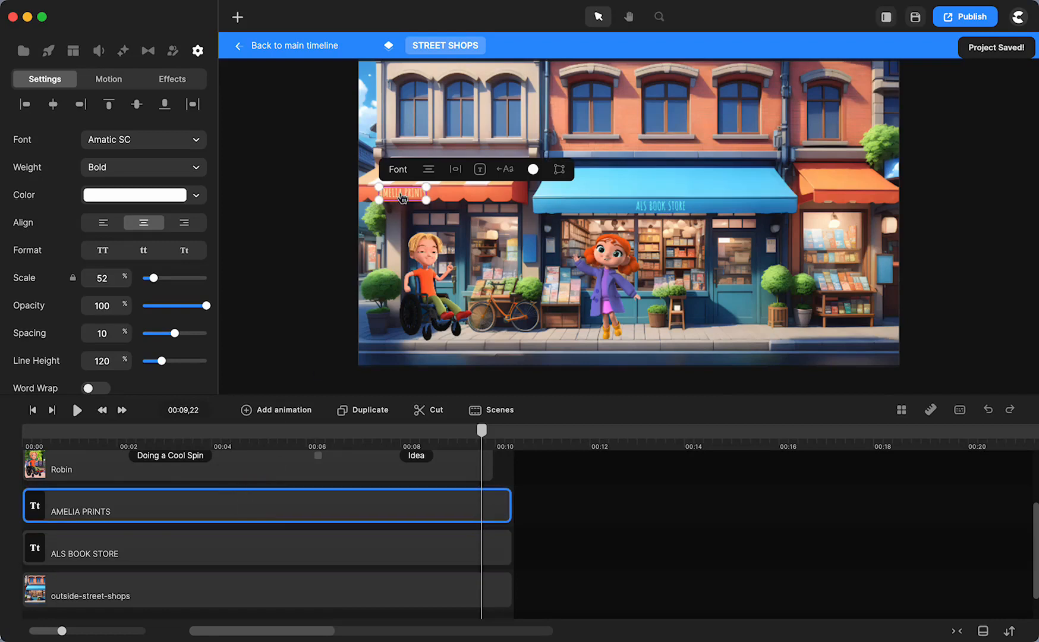
mouse_move(234, 521)
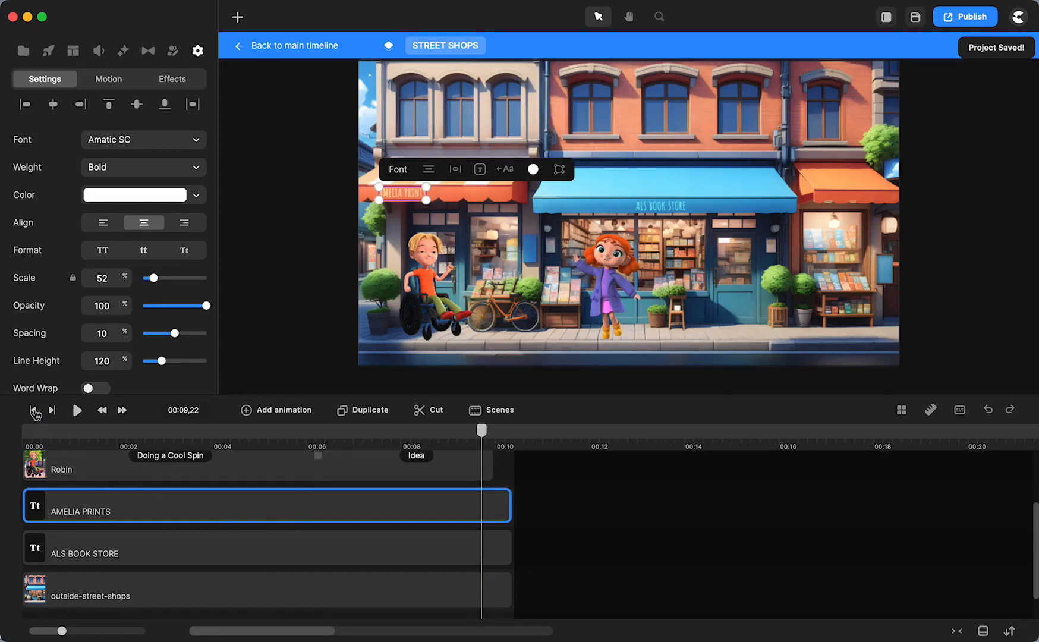
mouse_move(35, 412)
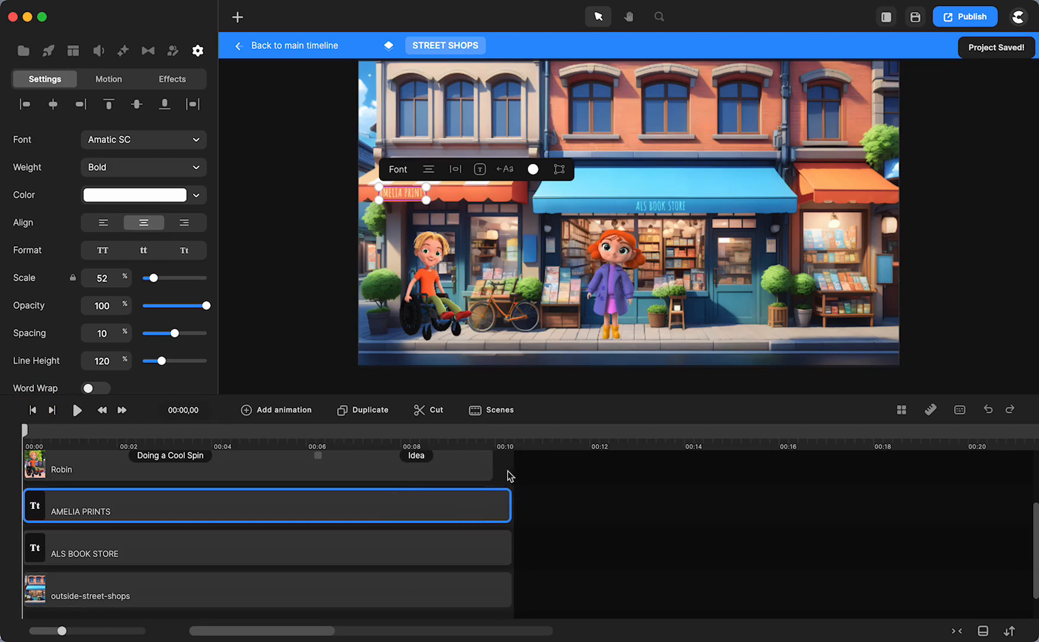
mouse_move(514, 477)
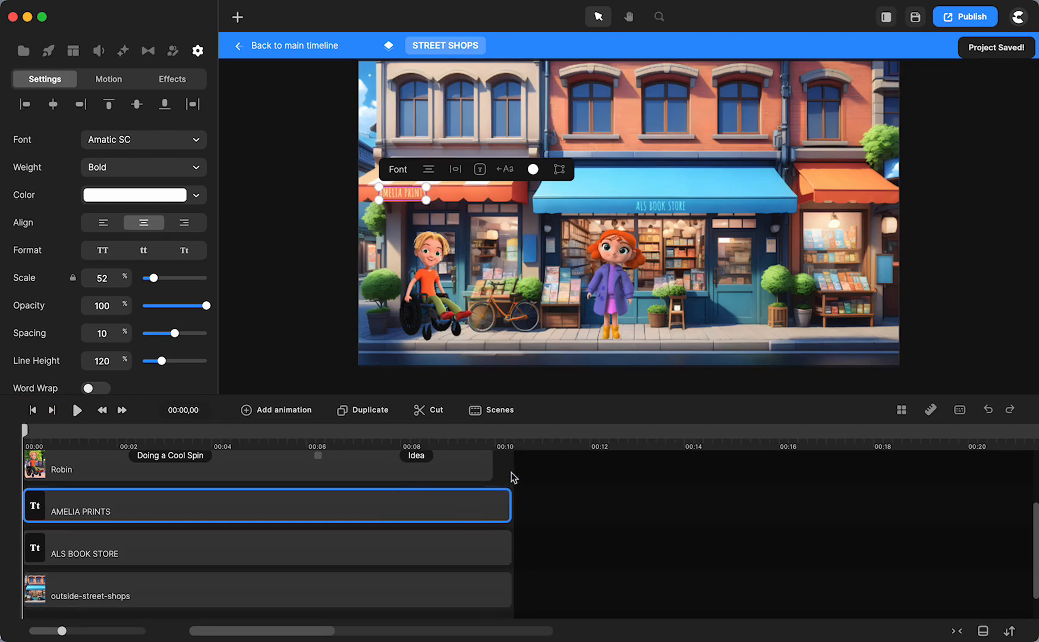
mouse_move(513, 484)
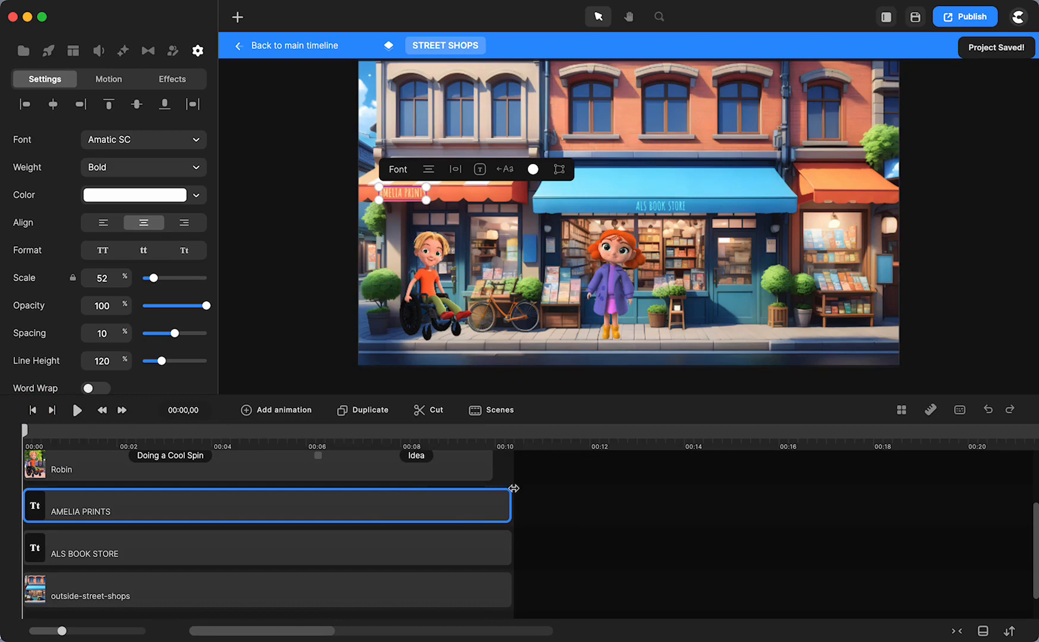
mouse_move(505, 471)
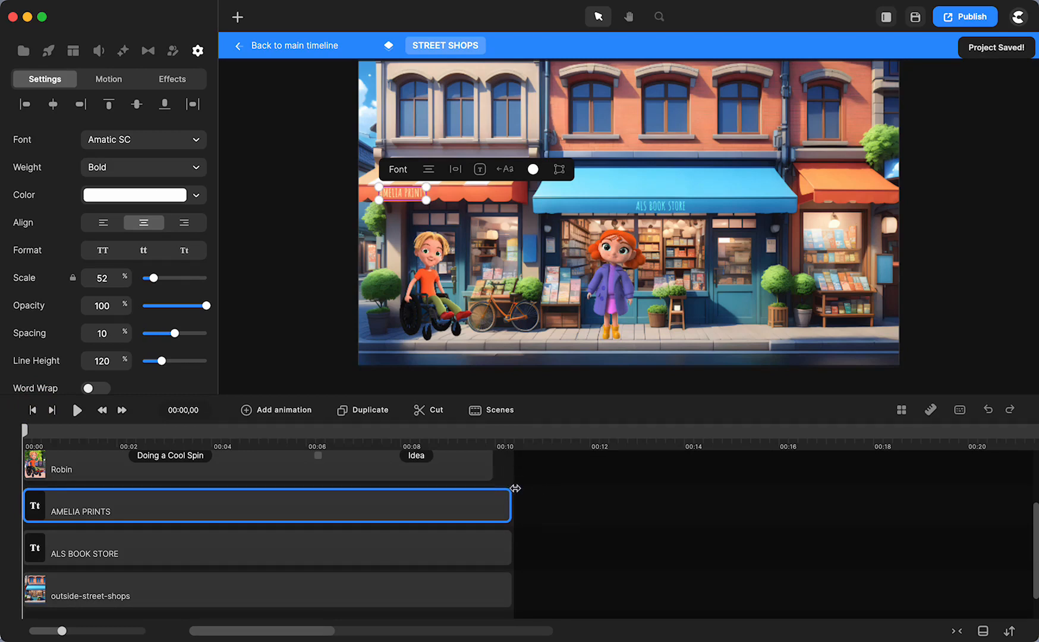
mouse_move(513, 484)
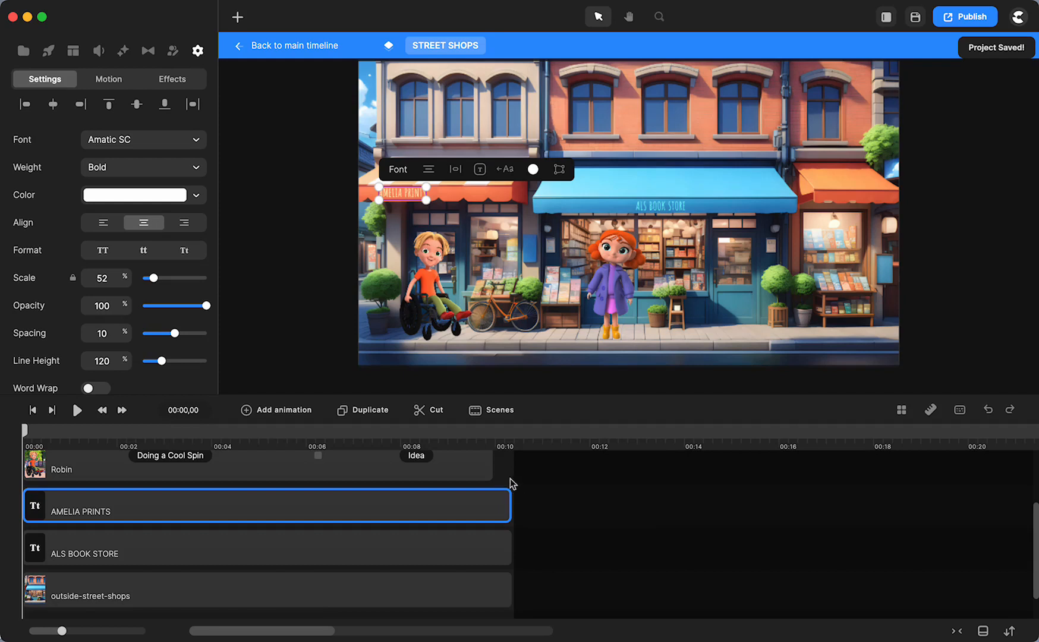
mouse_move(514, 469)
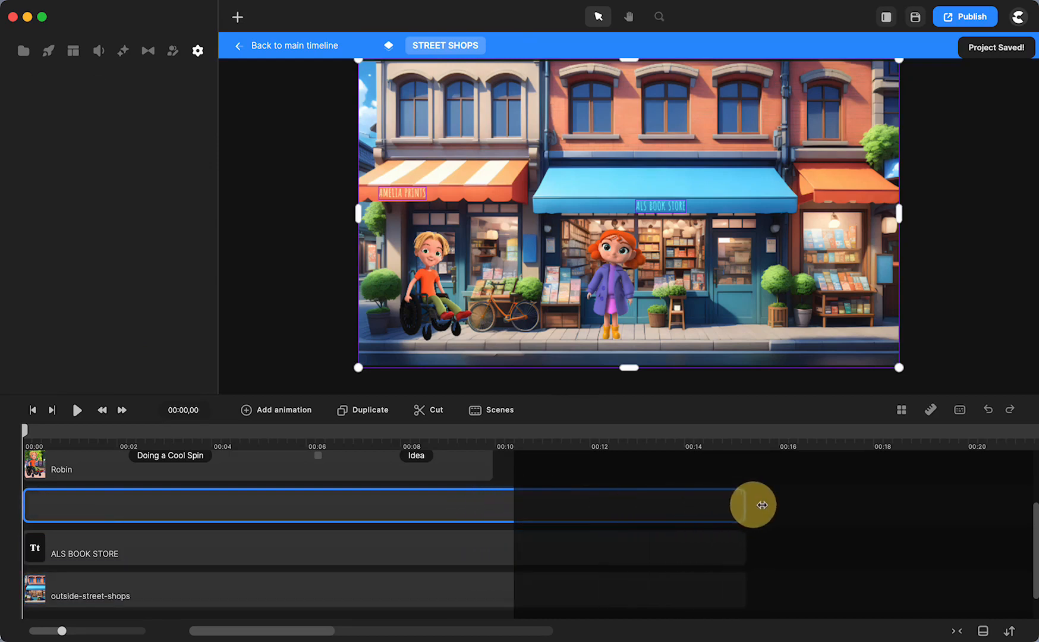
Stretch the AMELIA PRINTS text track well past the ten-second mark.
left_click_drag(753, 505, 1028, 508)
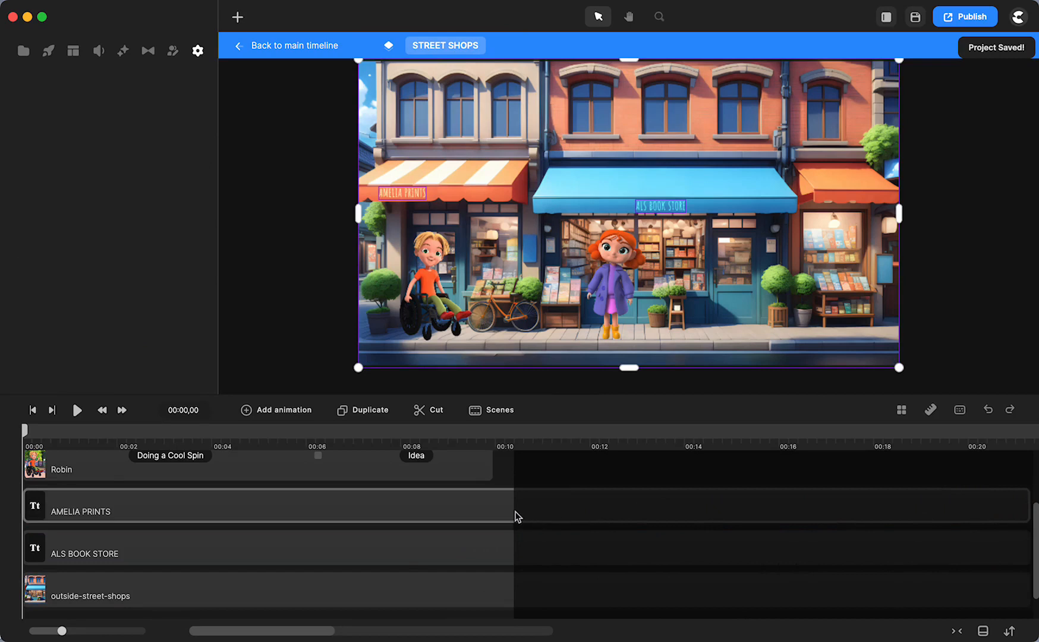
mouse_move(516, 476)
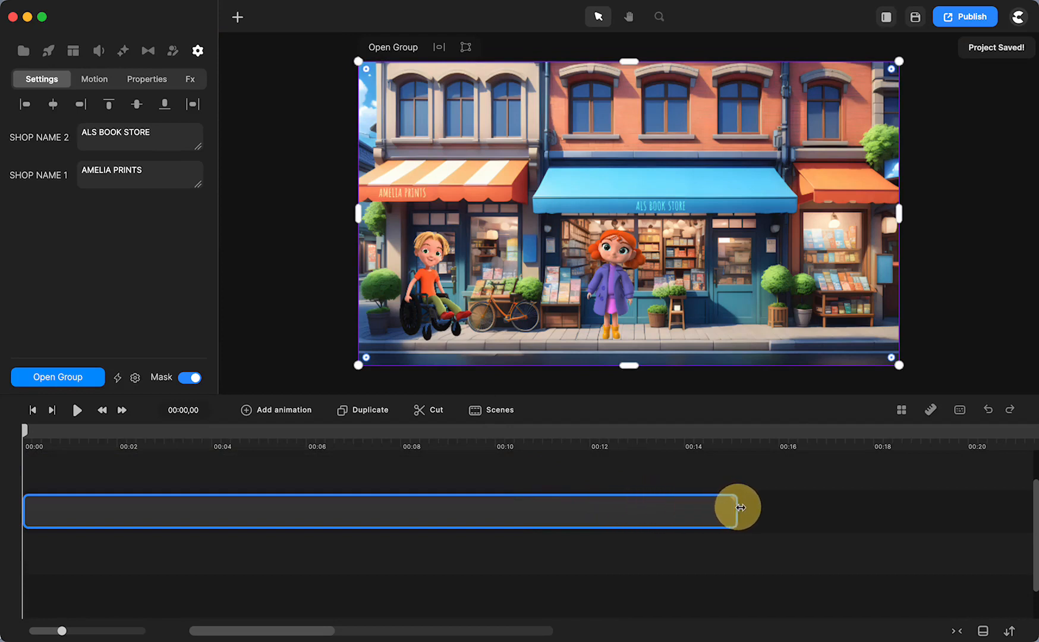
Drag the STREET SHOPS clip's right edge out to about 00:24.
left_click_drag(734, 508, 975, 520)
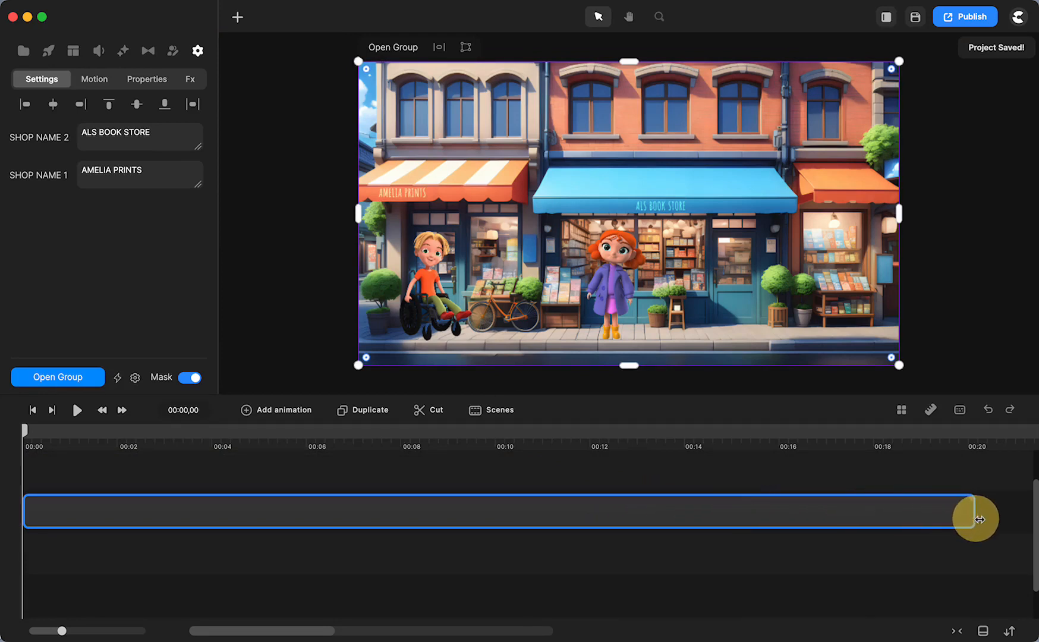
left_click_drag(978, 519, 735, 511)
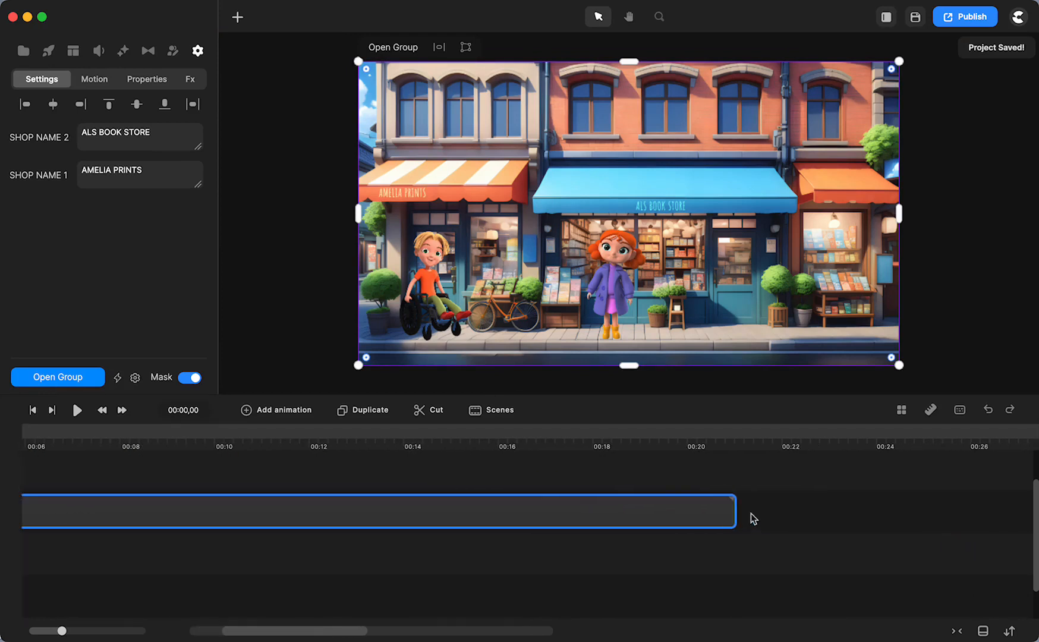
left_click_drag(734, 511, 861, 507)
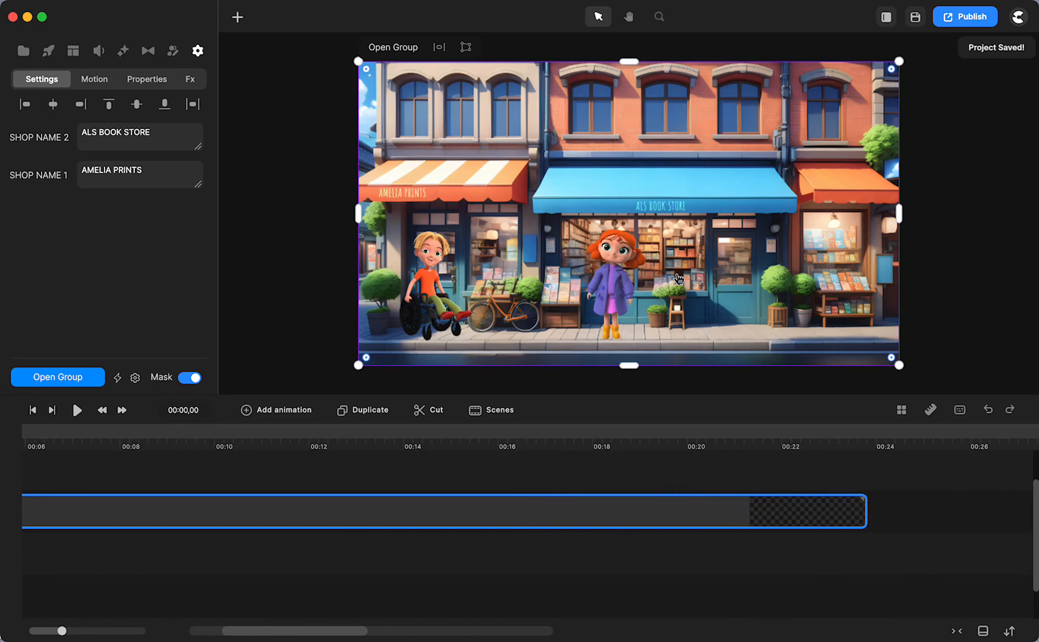
mouse_move(704, 546)
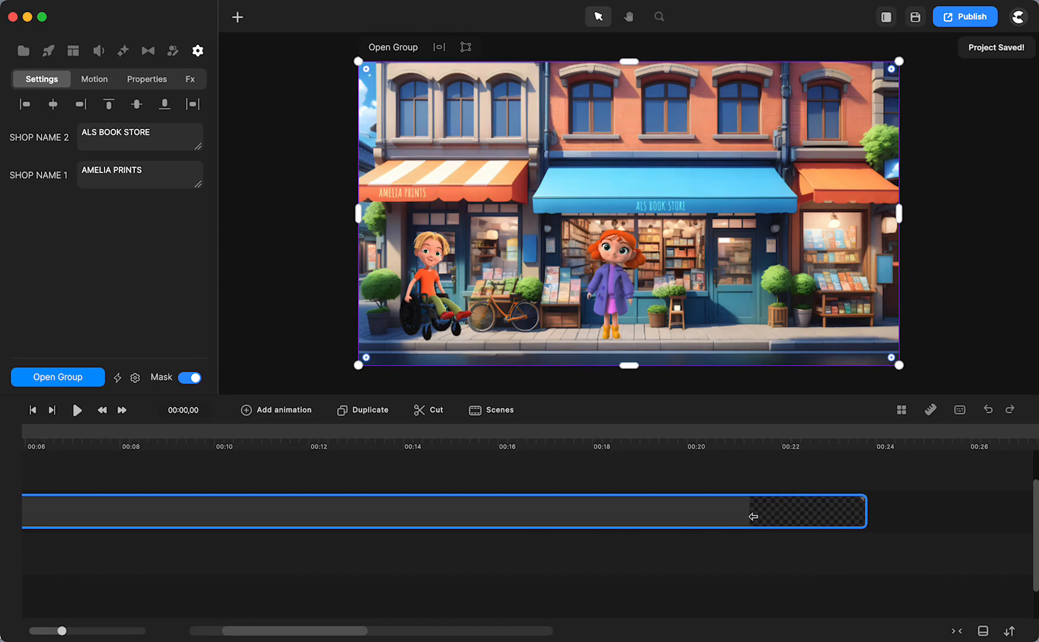
mouse_move(756, 500)
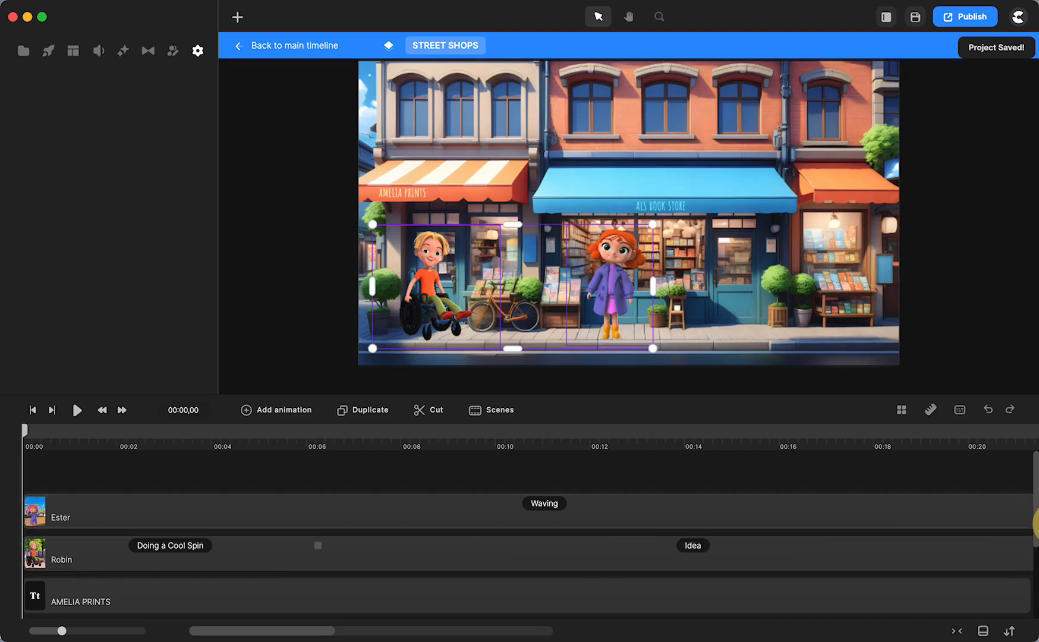
Stretch the Ester, Robin and remaining inner tracks to the 24-second mark.
scroll("right", 3)
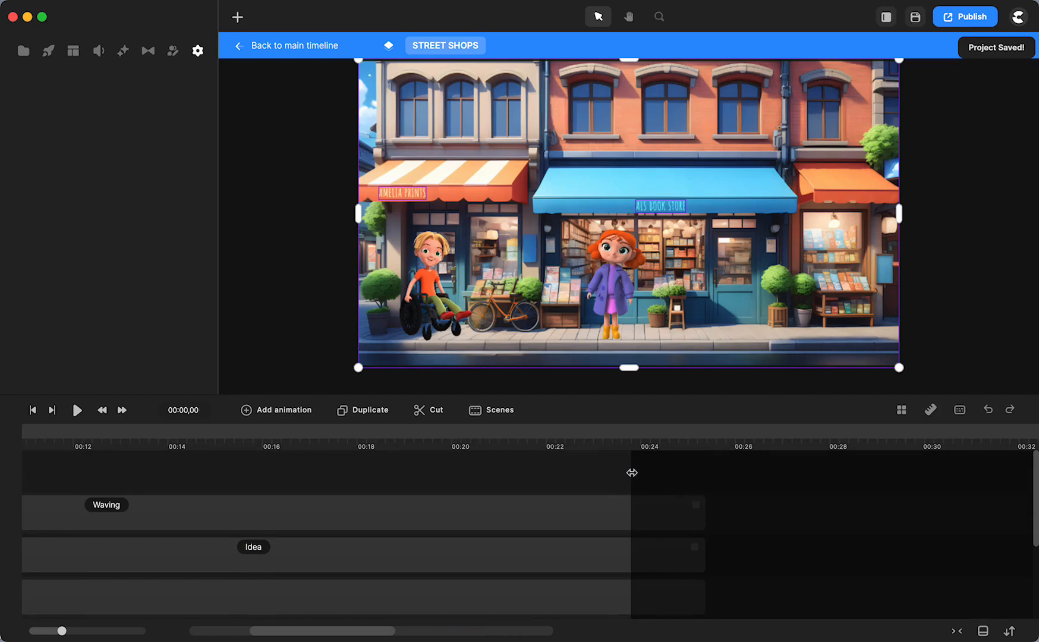
mouse_move(631, 472)
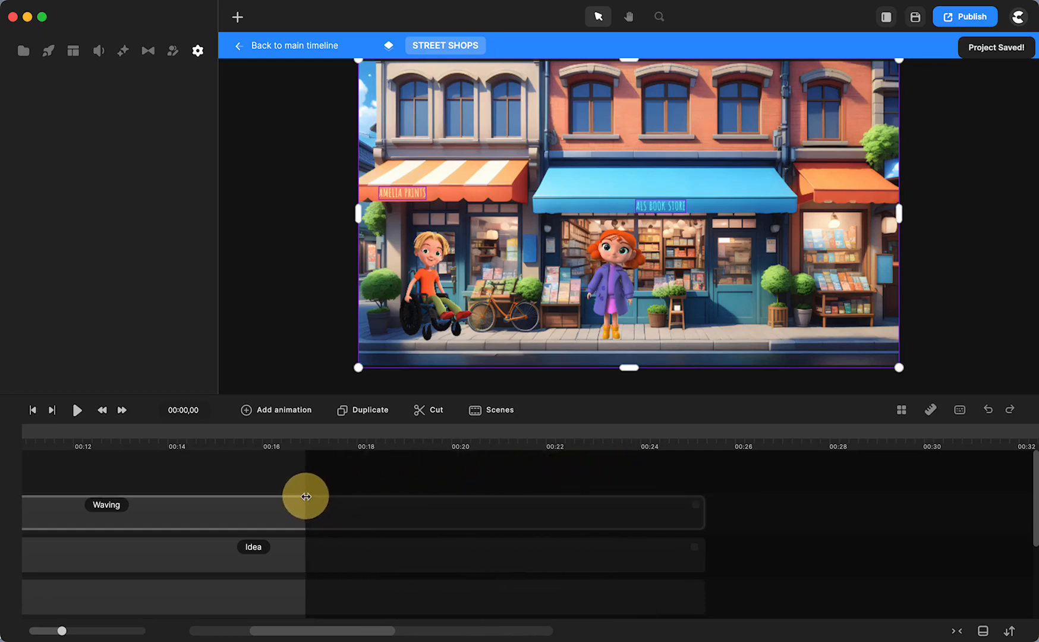
left_click_drag(306, 497, 653, 483)
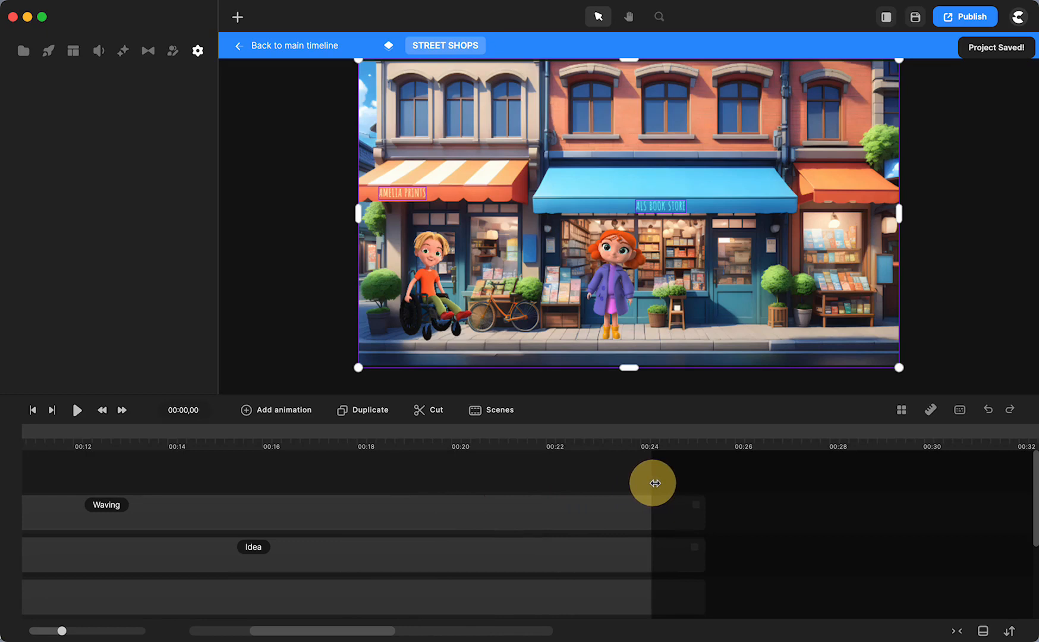
left_click_drag(653, 482, 568, 476)
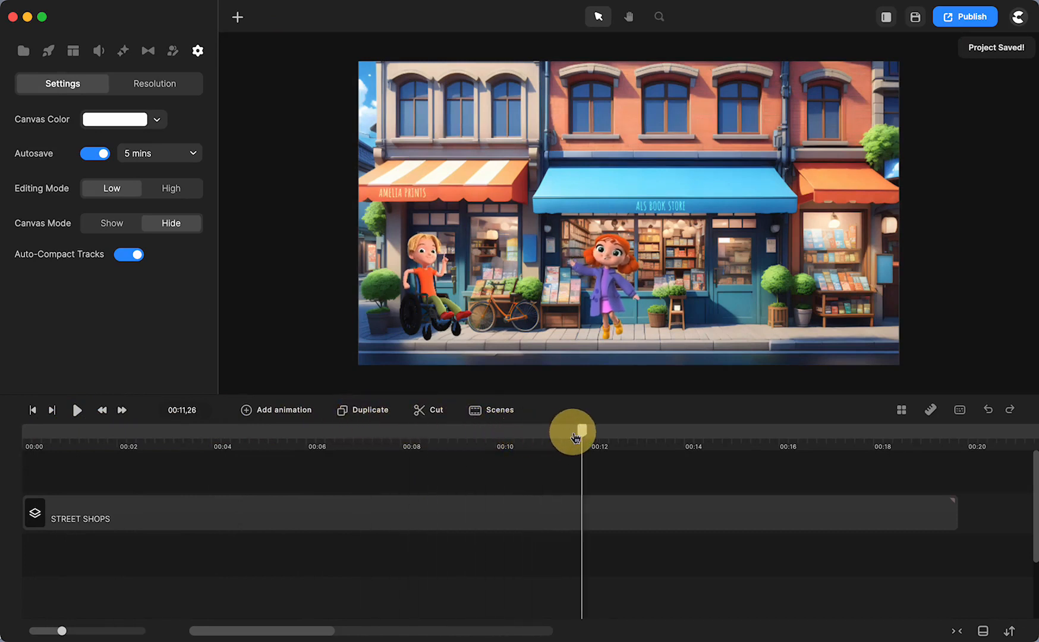
left_click_drag(573, 432, 870, 447)
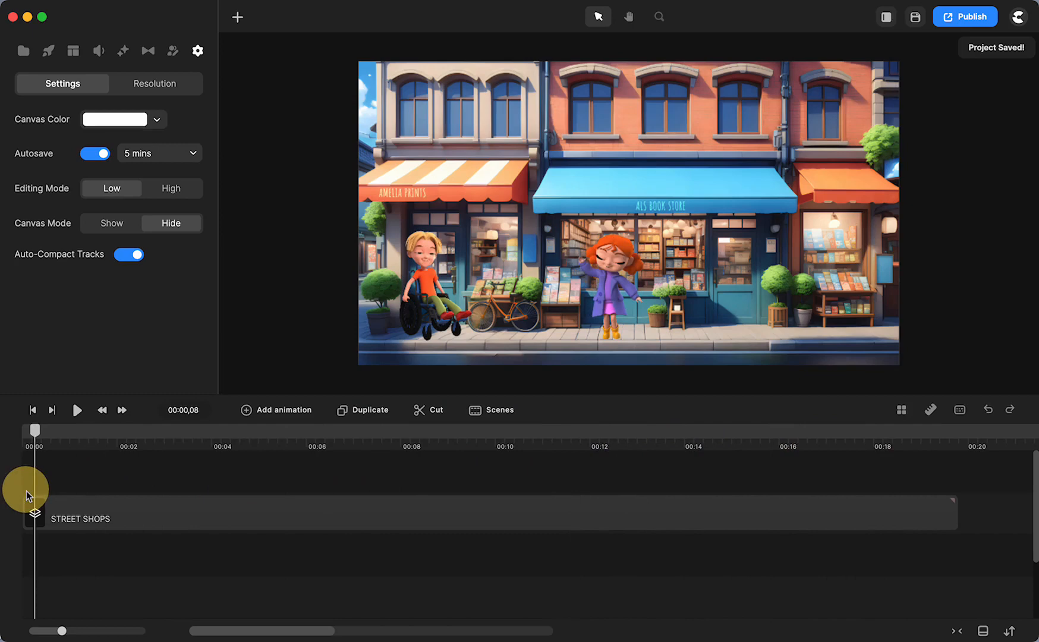
left_click(47, 50)
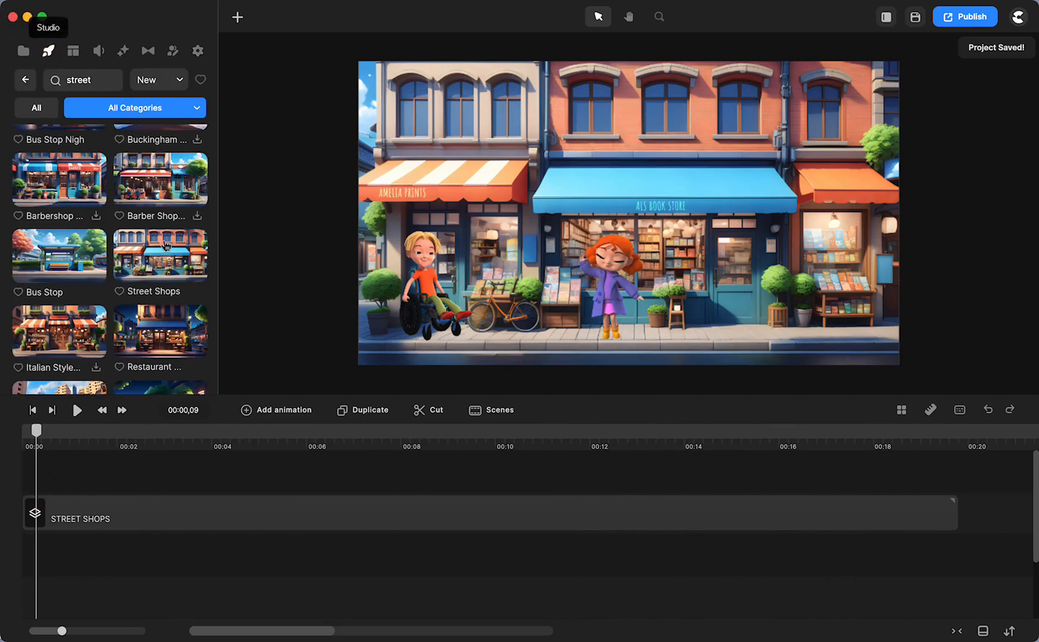
left_click(160, 255)
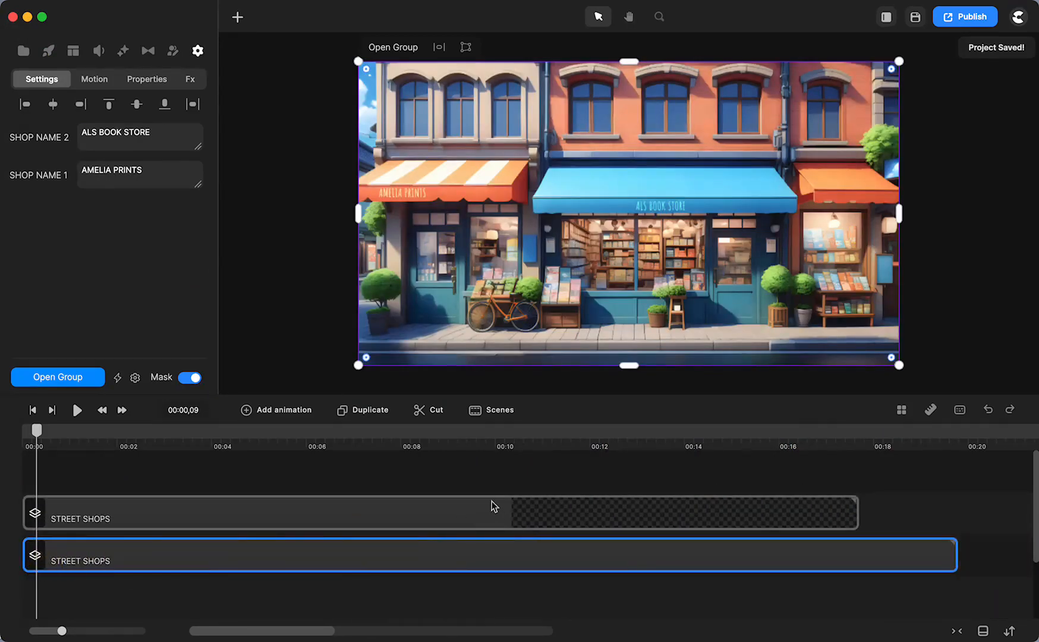
mouse_move(136, 540)
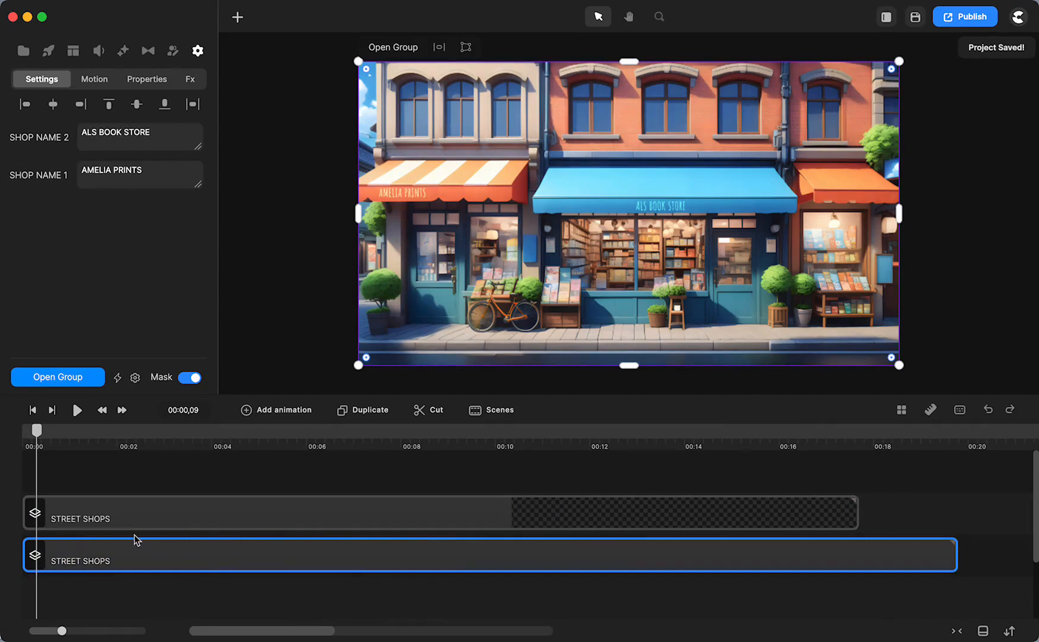
left_click(198, 51)
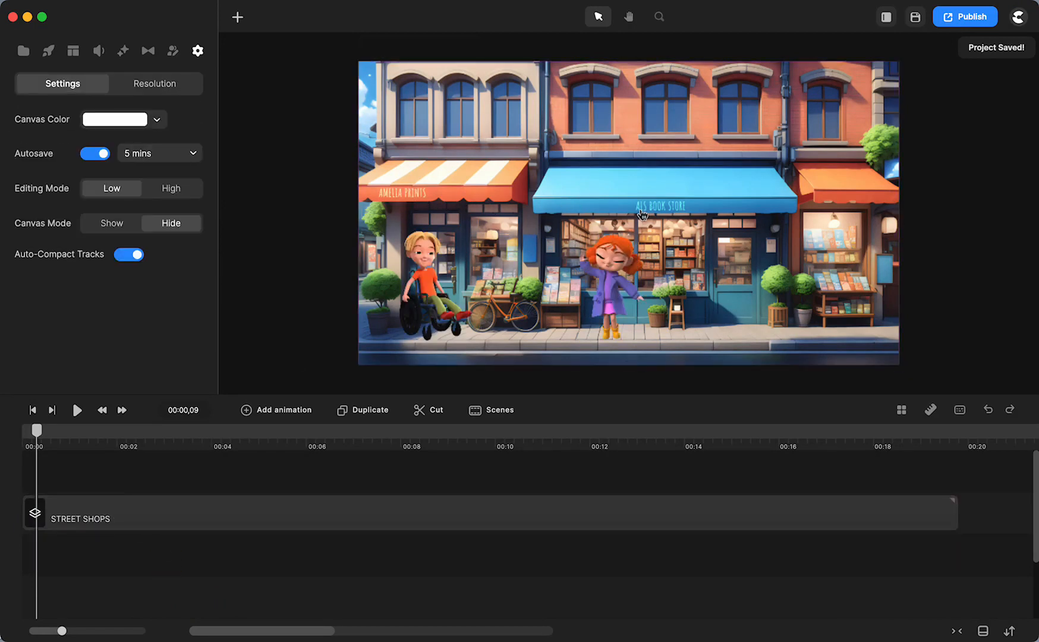
mouse_move(376, 511)
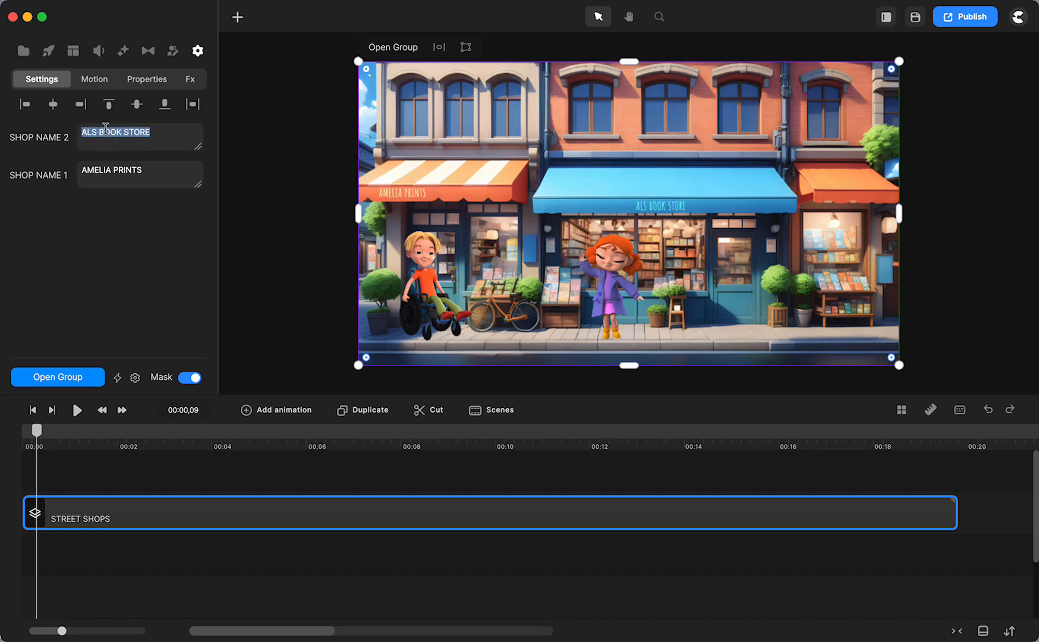
Change the shop names to 'Create Studio' and 'Video Creators' and preview the scene.
type("CVR")
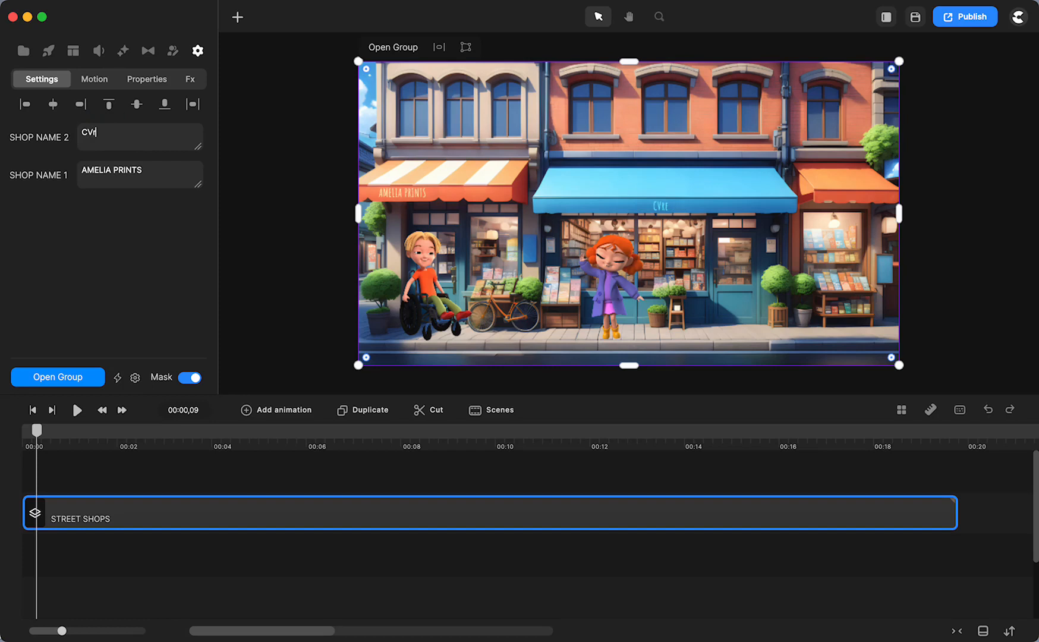
type("Create Studio")
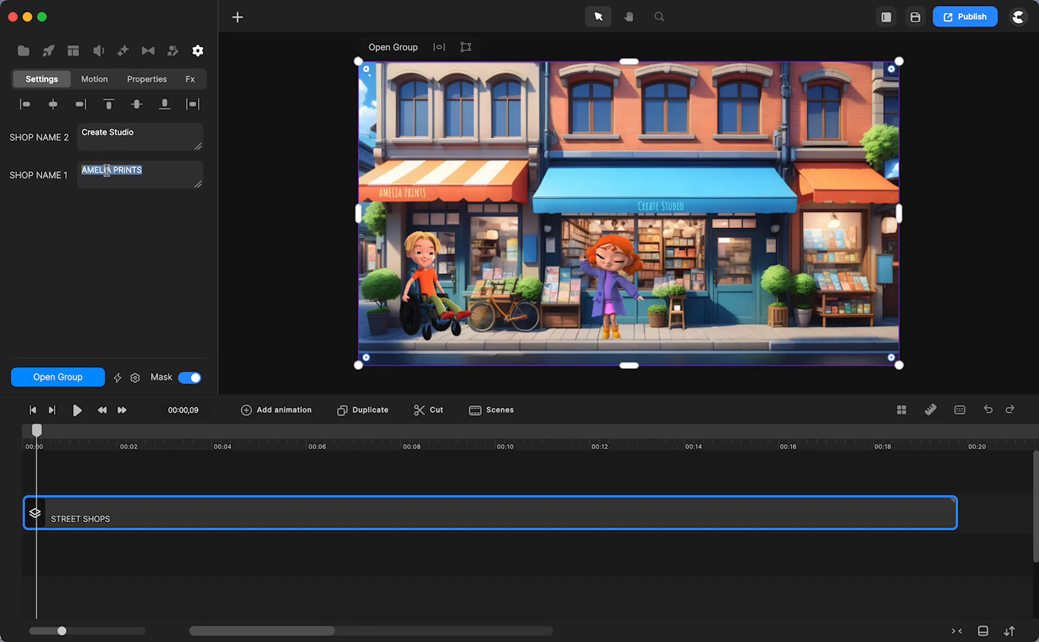
type("Video Creators")
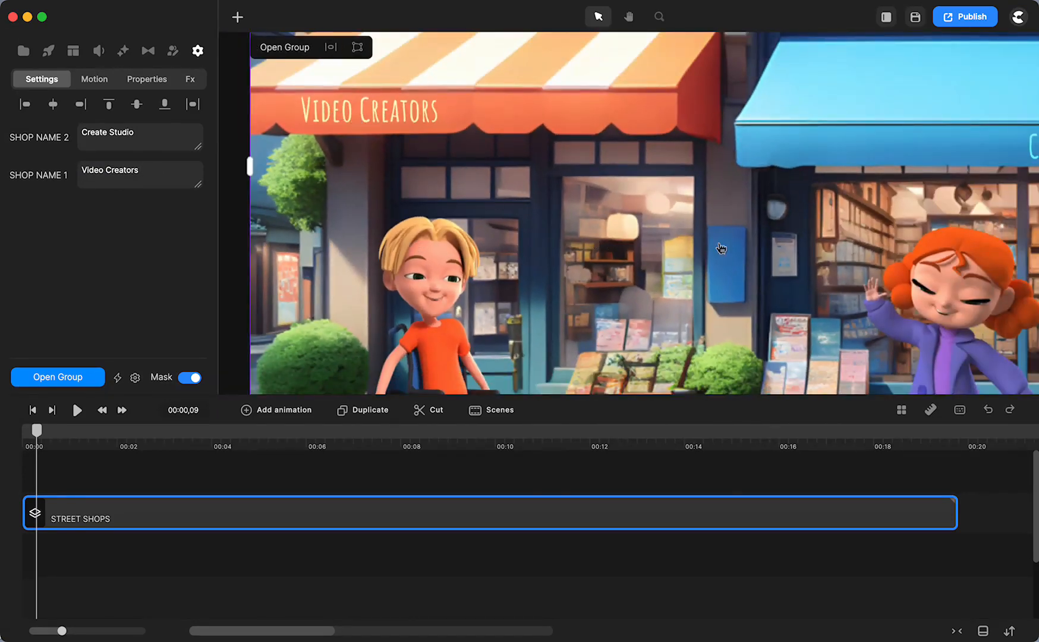
left_click(77, 410)
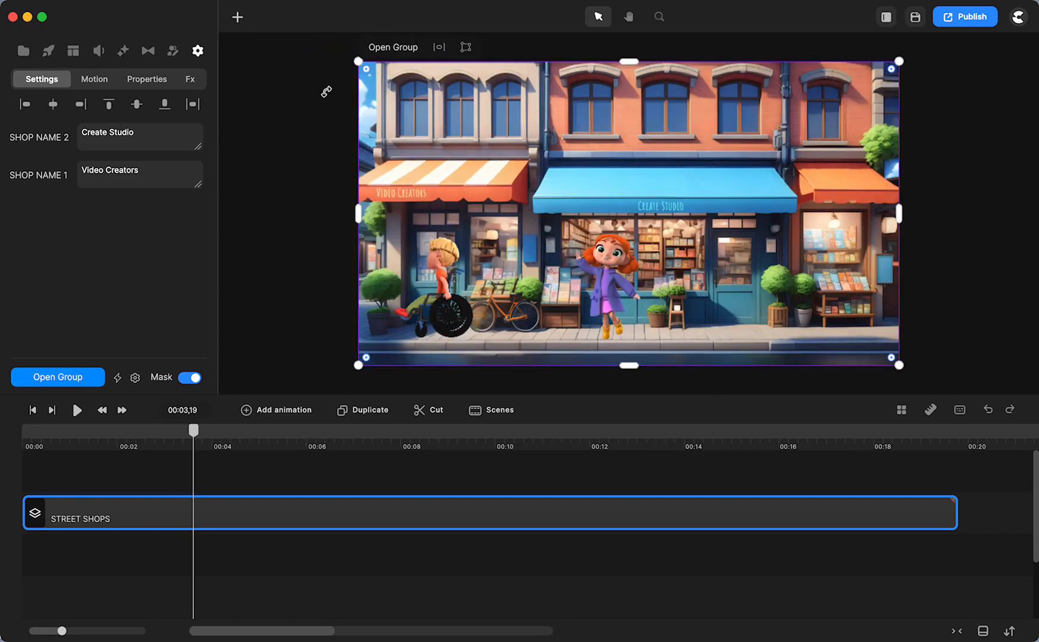
mouse_move(289, 288)
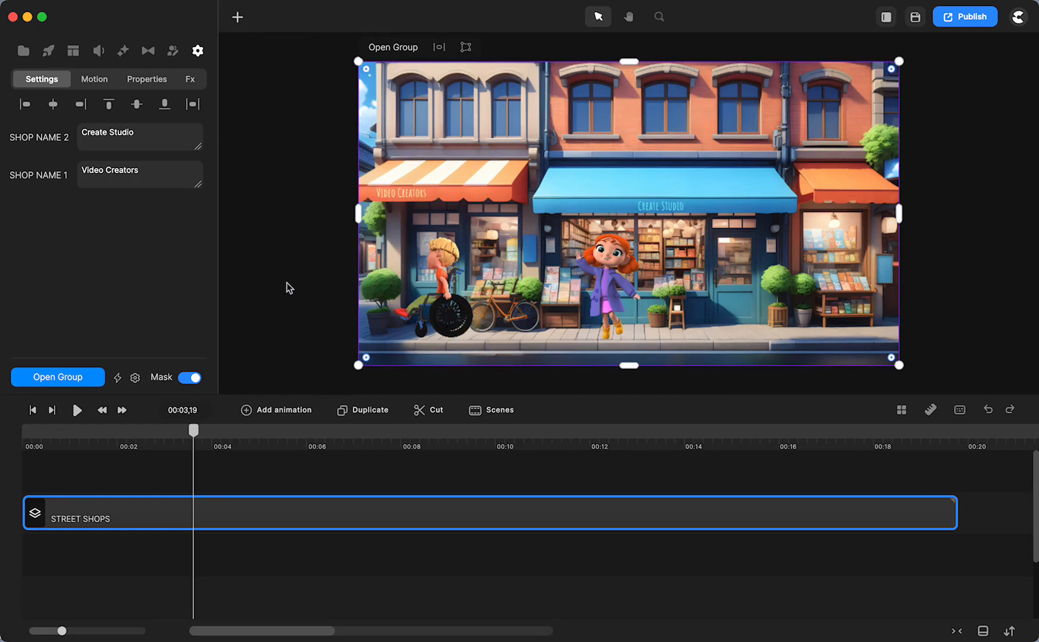
mouse_move(210, 511)
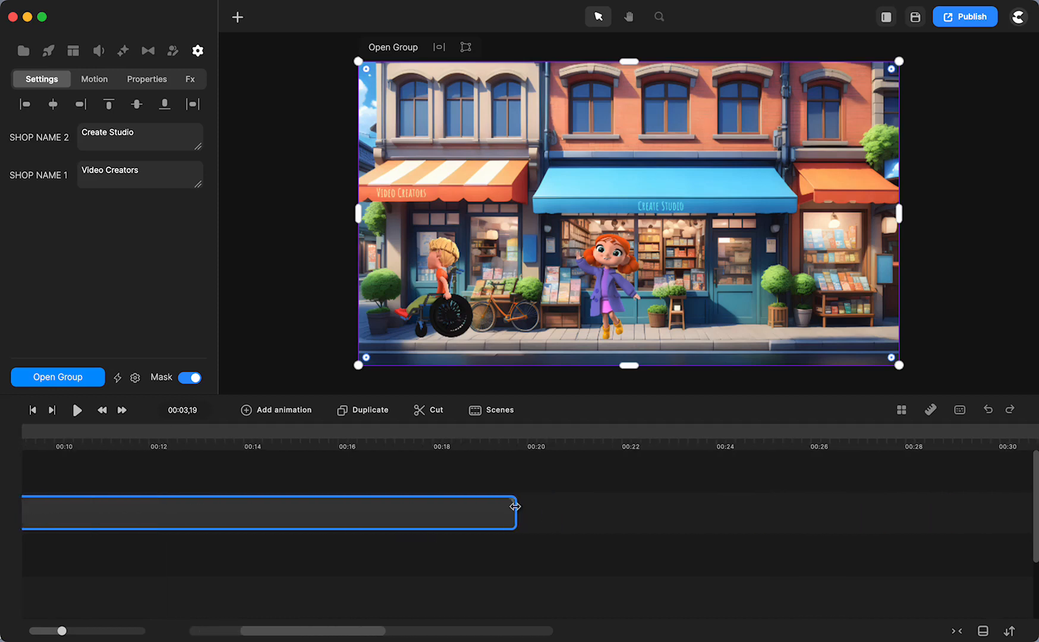
Drag the STREET SHOPS clip's end out to about 00:28, past its content.
left_click_drag(515, 507, 895, 512)
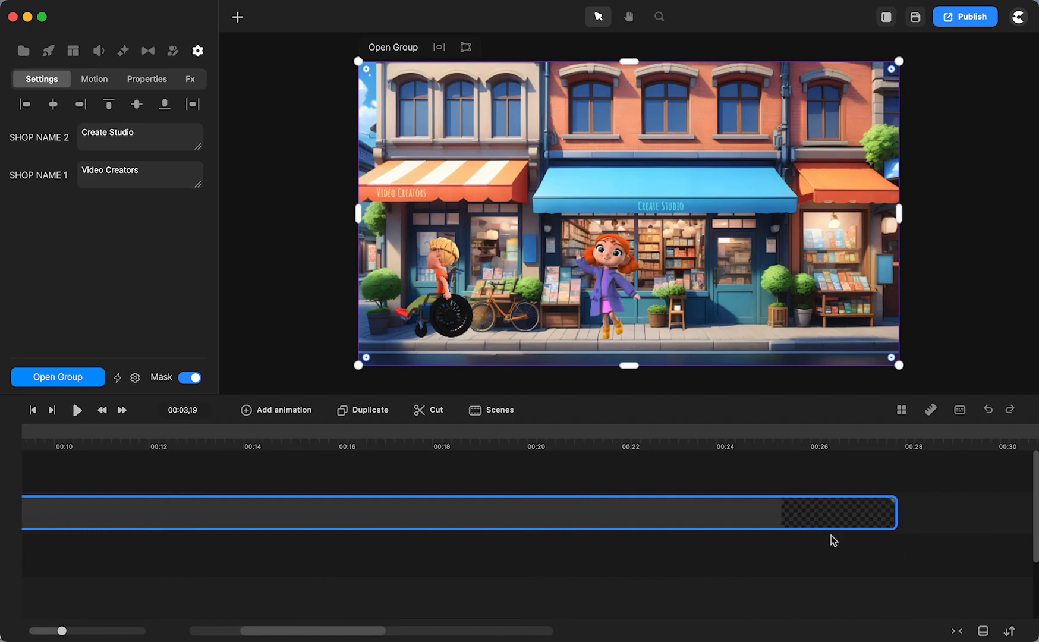
mouse_move(684, 515)
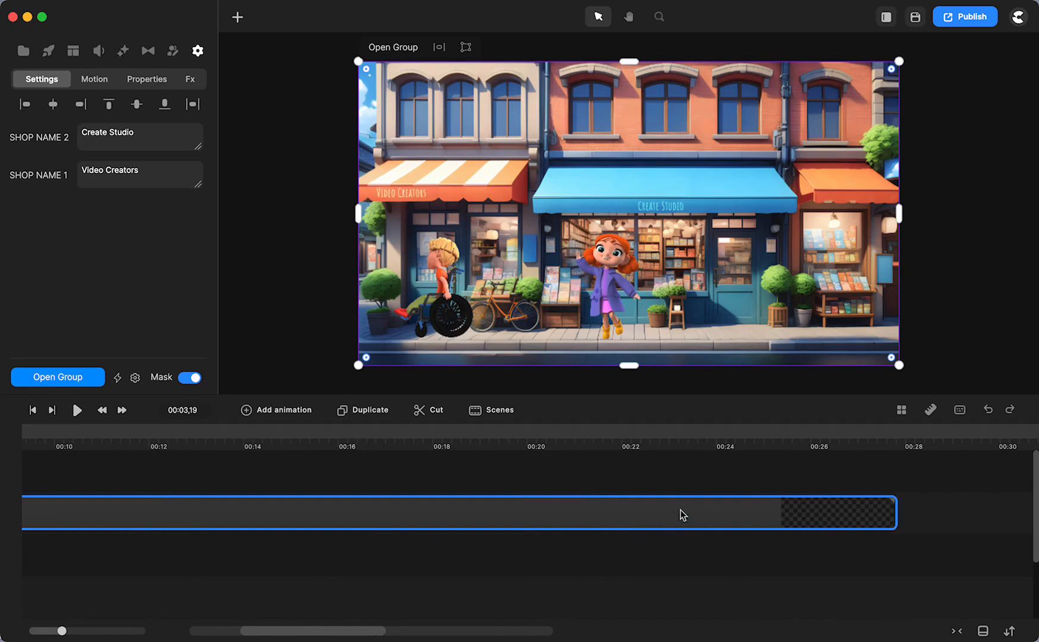